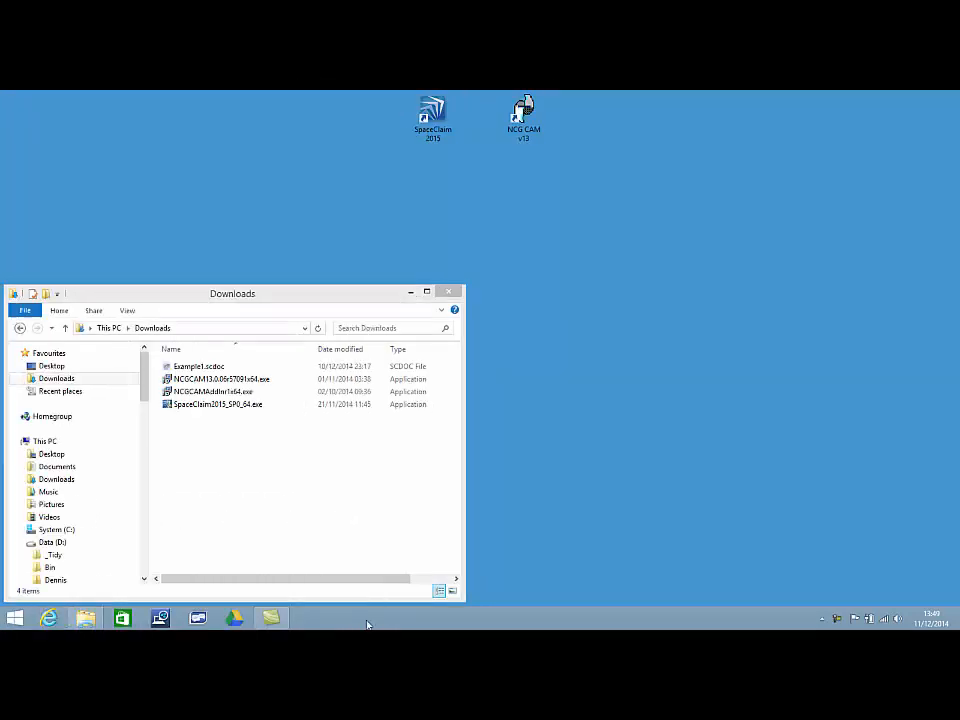
- Run the NCGCAMAddInr1x64.exe installer from the Downloads folder
left_click(213, 391)
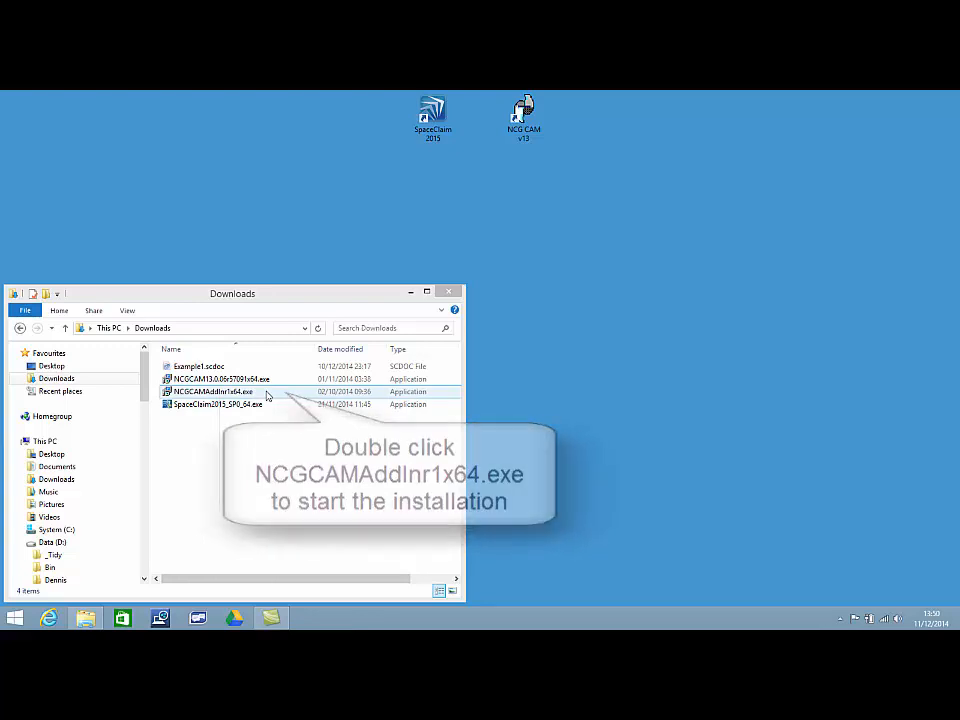
double_click(212, 391)
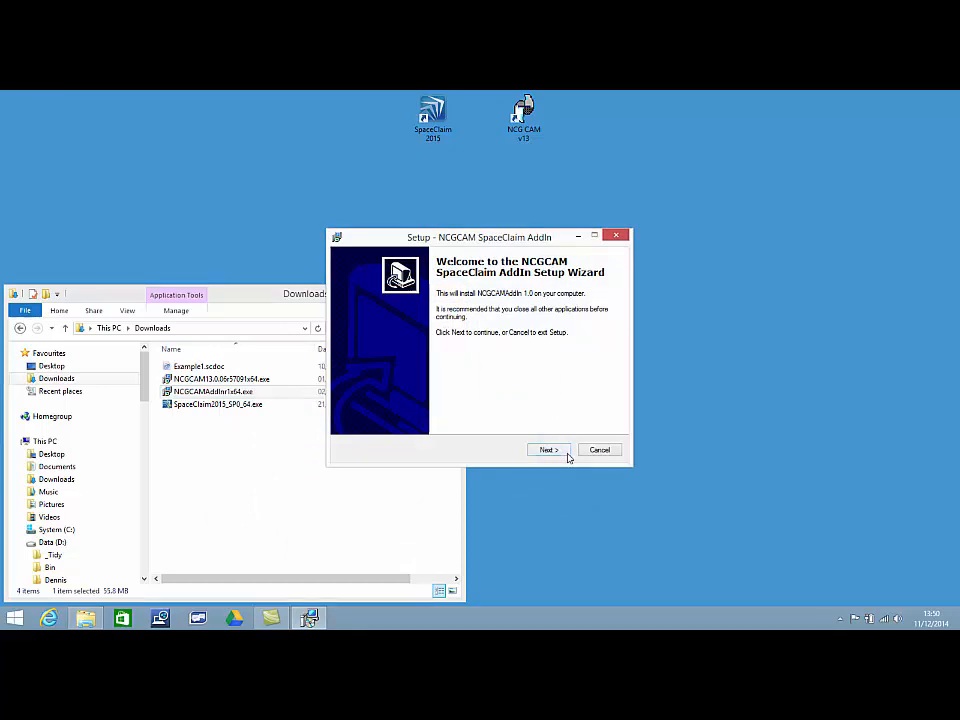
- Step through the NCGCAM AddIn wizard with Next, Install and Finish
left_click(547, 449)
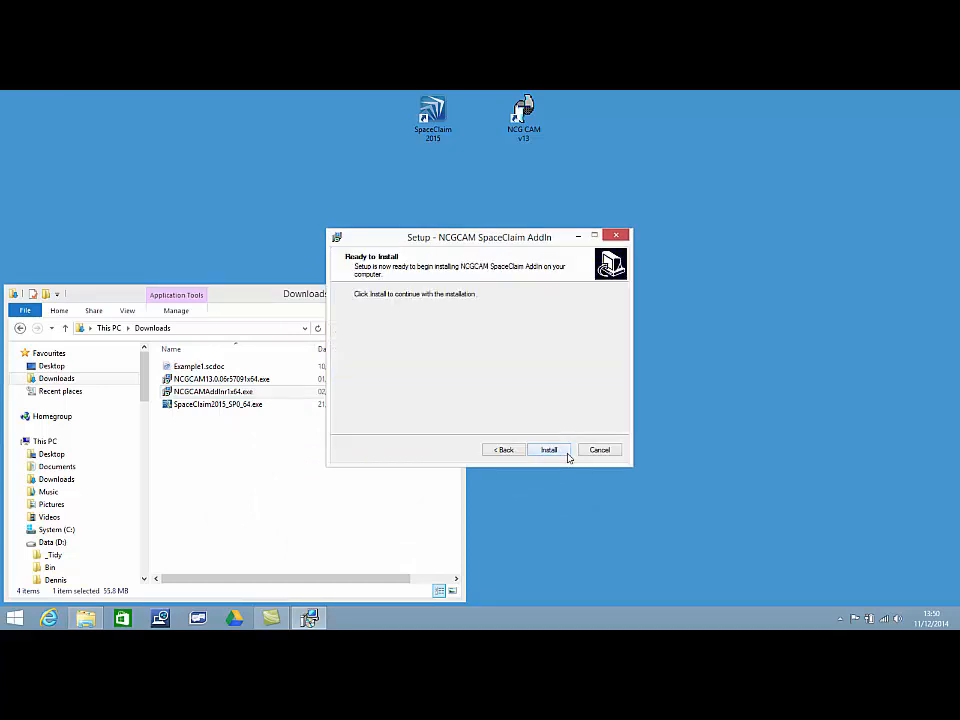
left_click(548, 449)
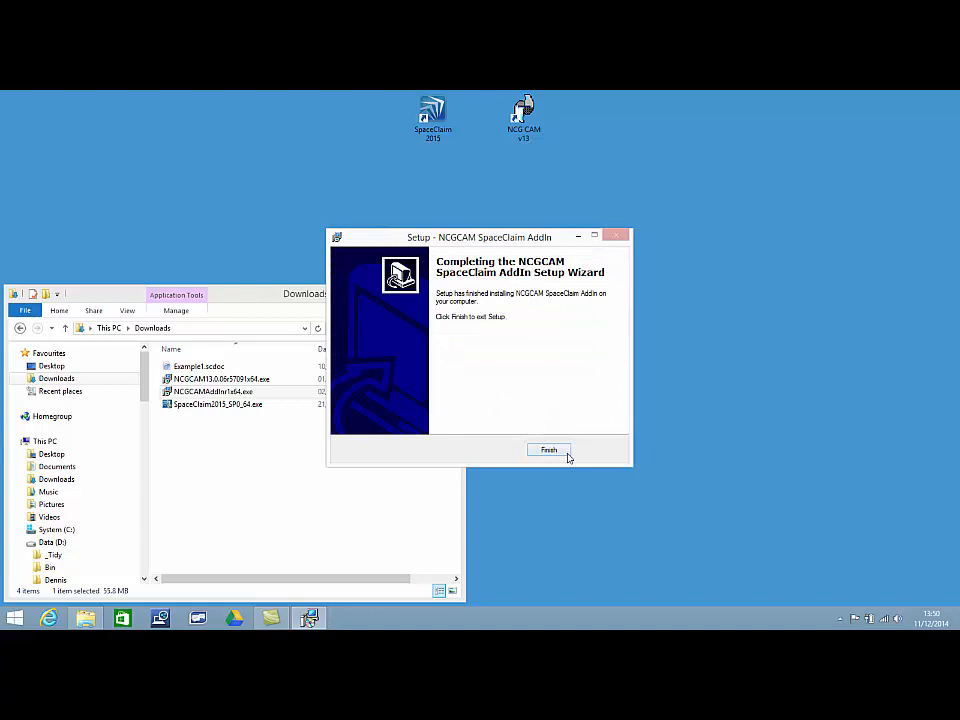
left_click(548, 450)
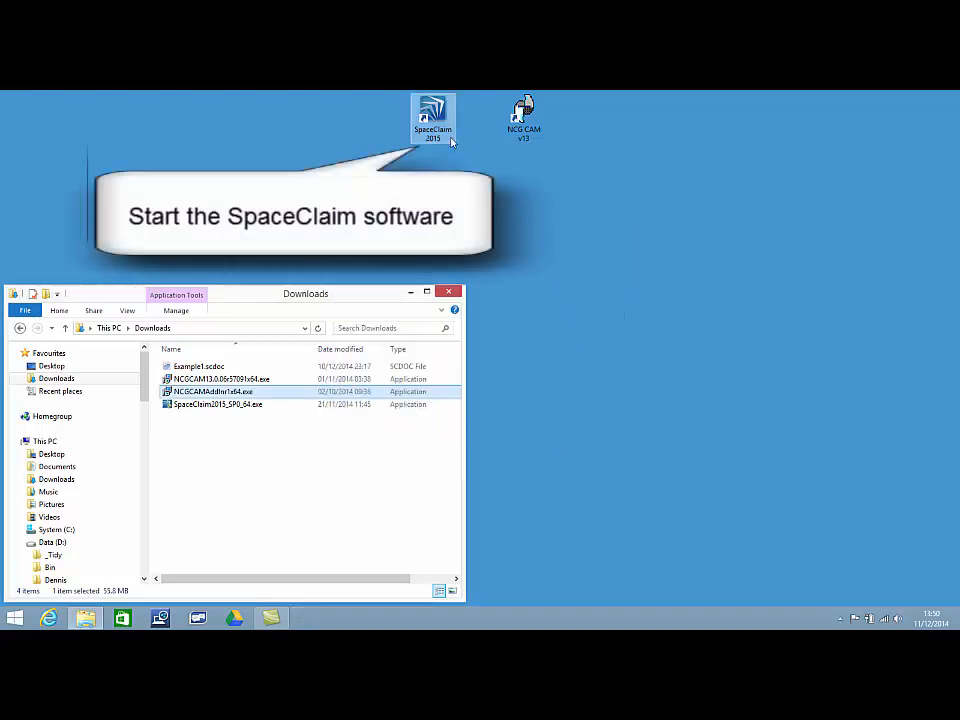
- Launch SpaceClaim 2015 and open Example1.scdoc
double_click(433, 113)
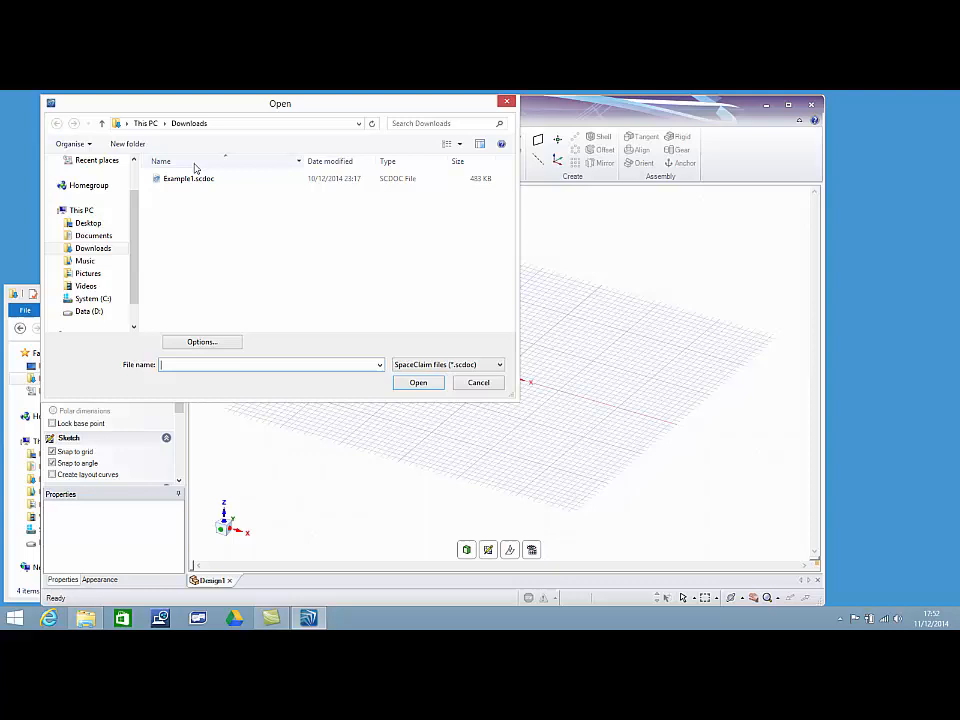
left_click(189, 178)
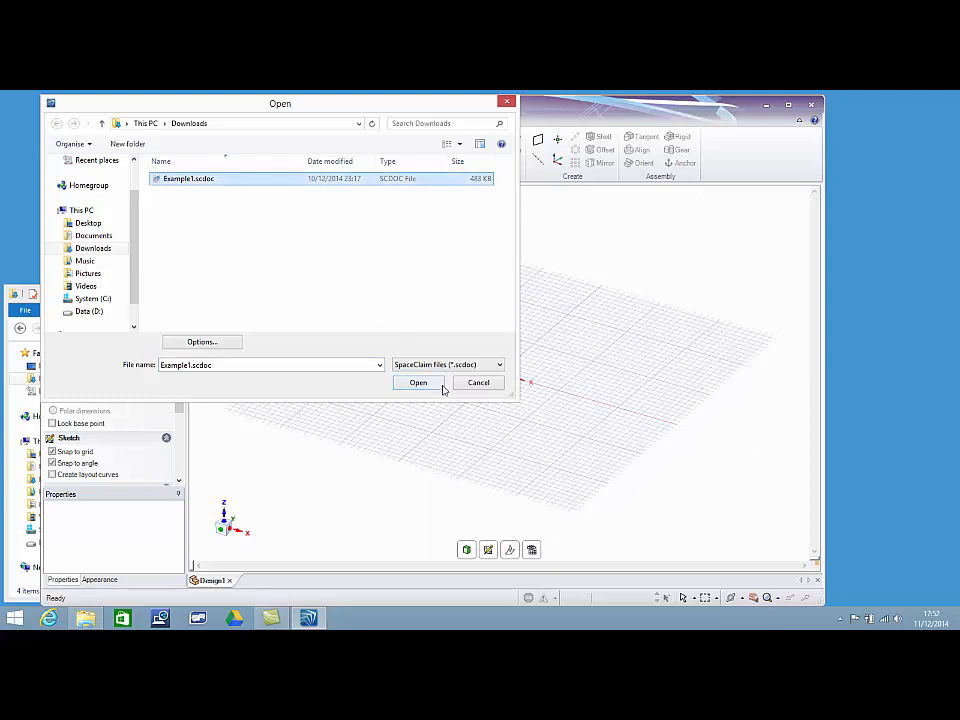
left_click(418, 382)
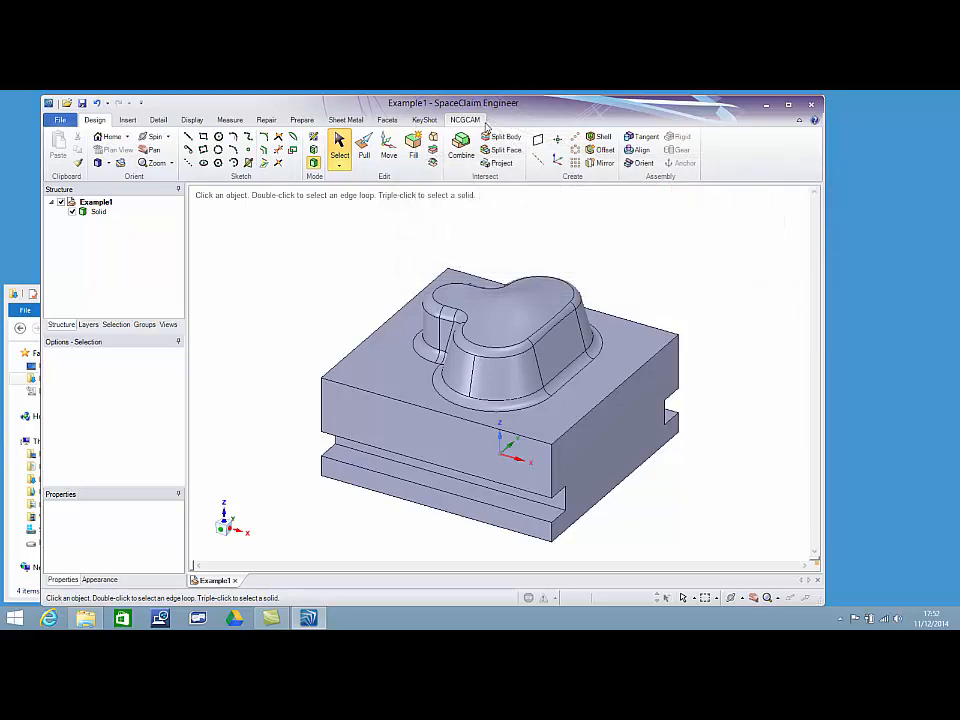
- Run Open in NCGCAM from the NCGCAM ribbon tab
left_click(464, 119)
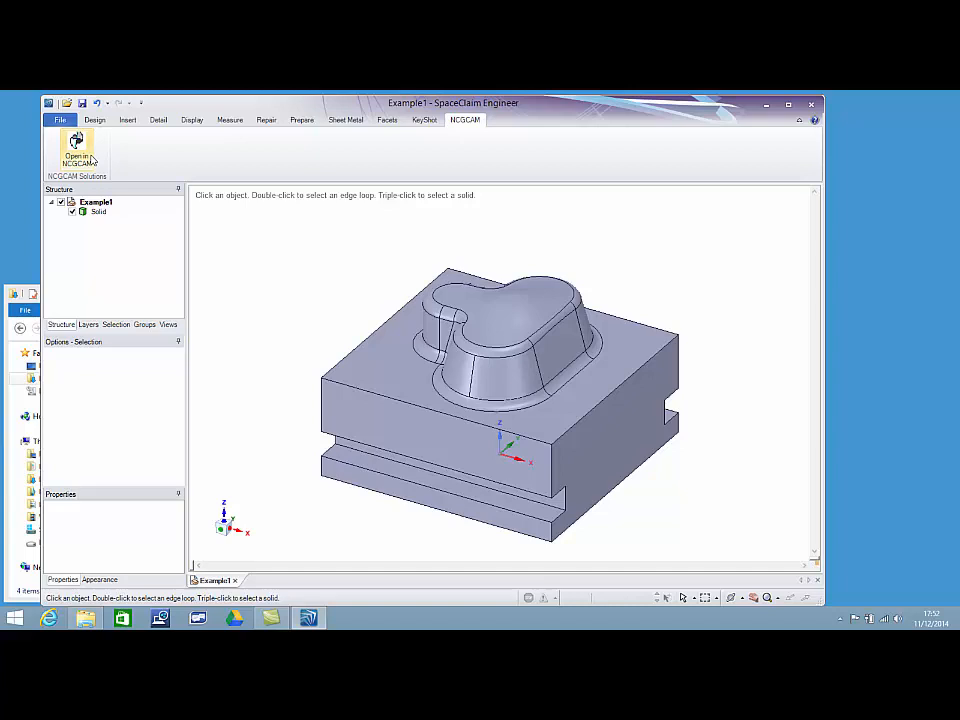
mouse_move(76, 150)
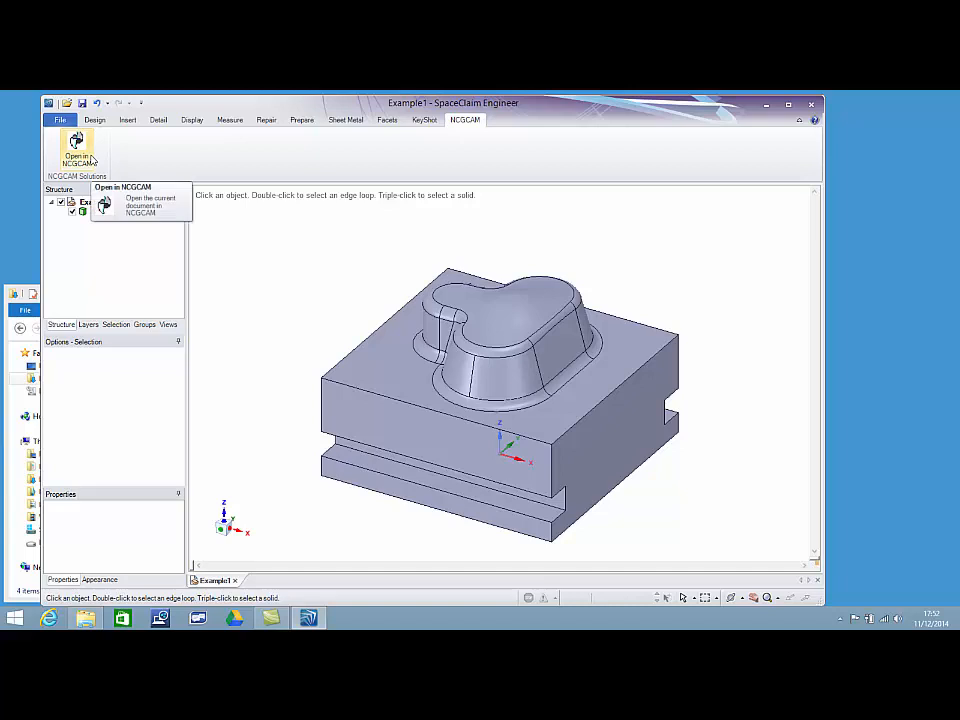
left_click(76, 150)
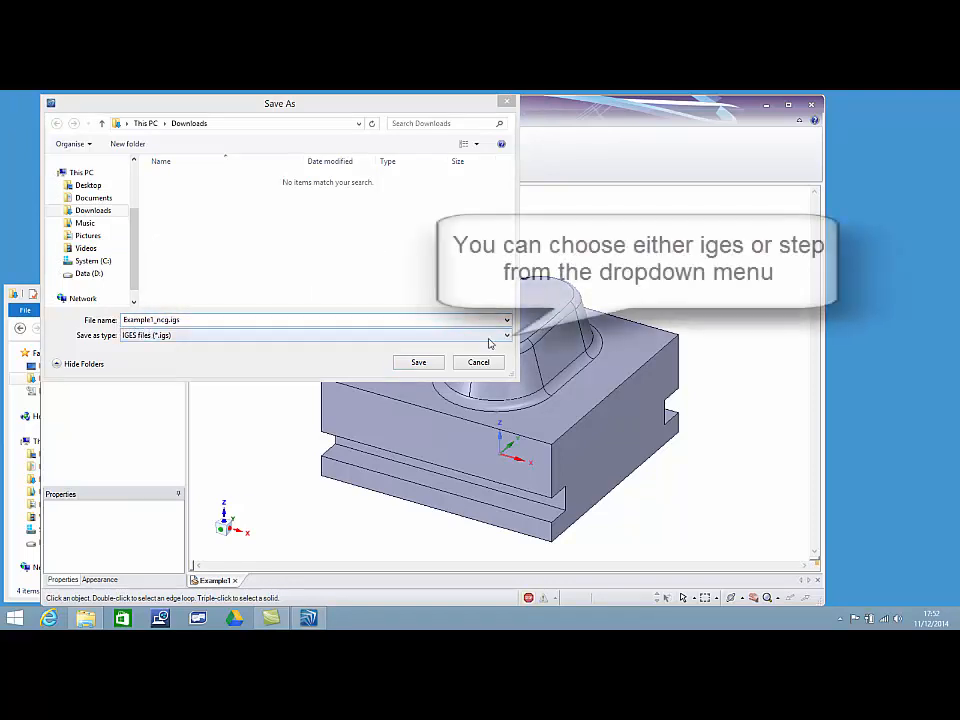
- Save the export as Example1_ncg.igs in IGES format in Downloads
left_click(505, 335)
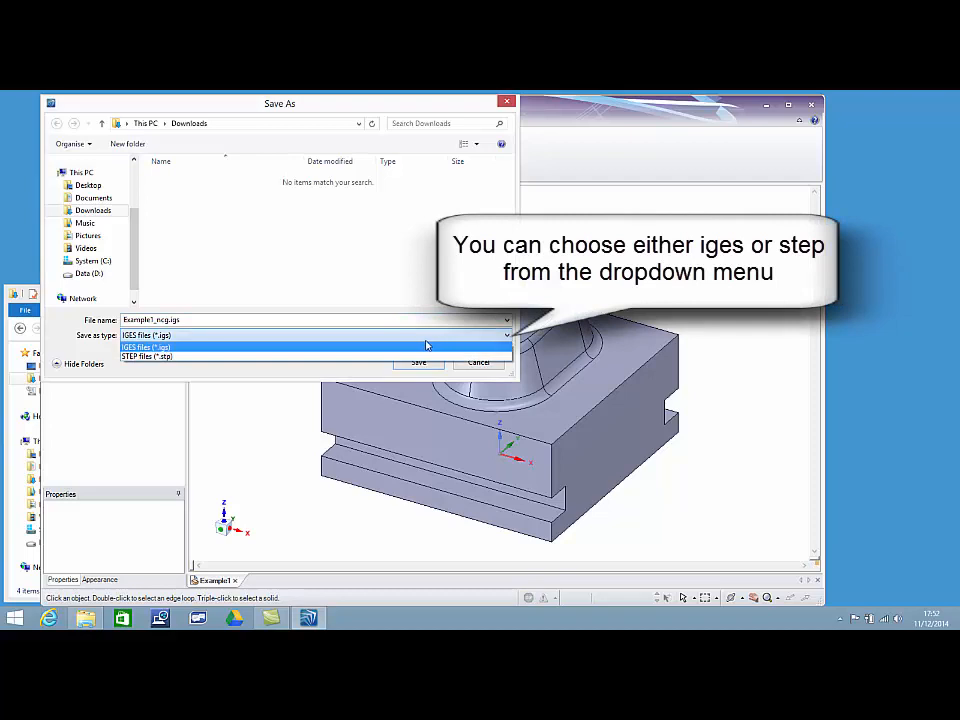
mouse_move(420, 357)
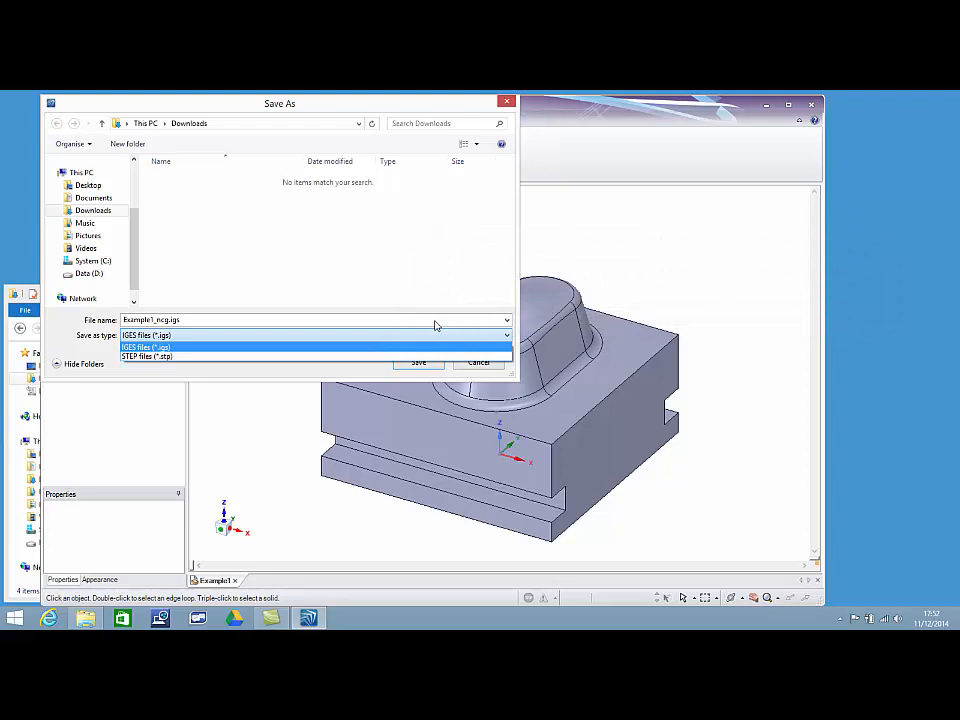
left_click(145, 347)
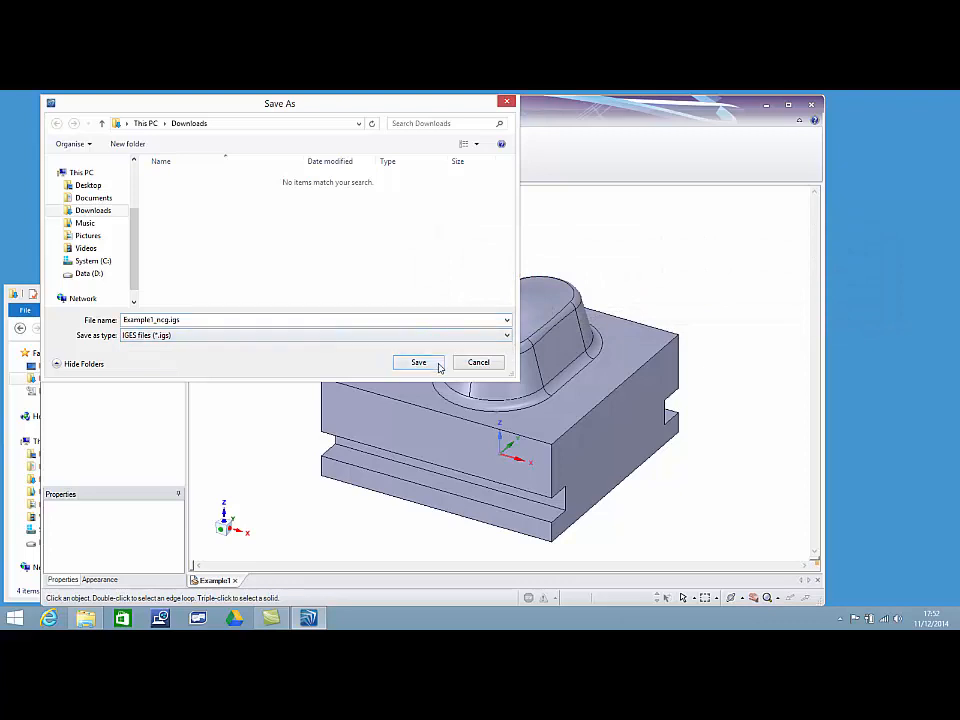
left_click(418, 362)
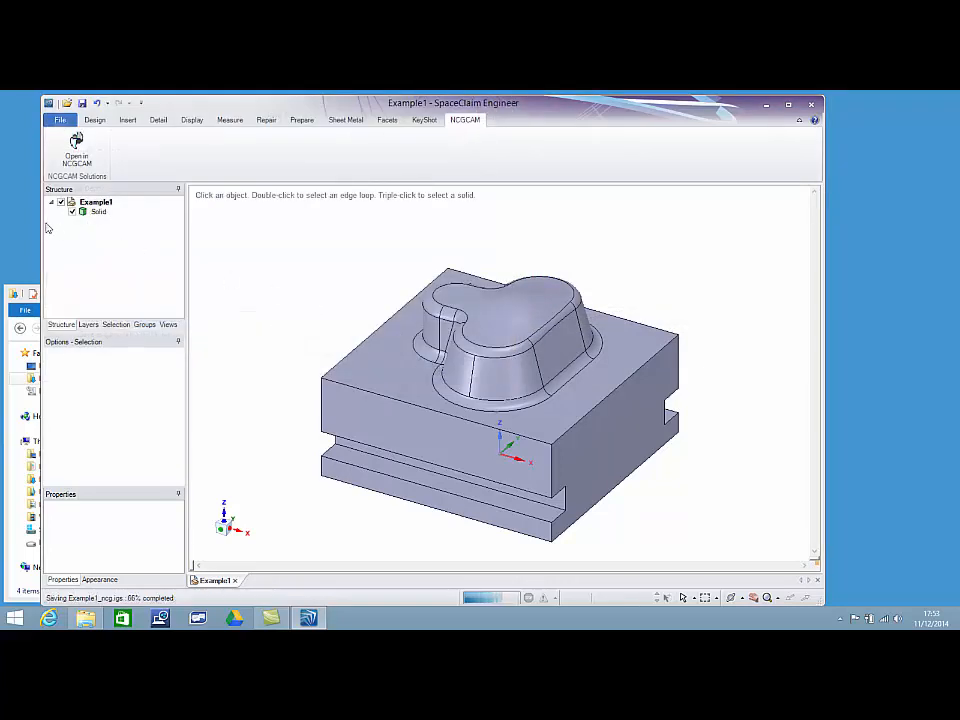
left_click(76, 145)
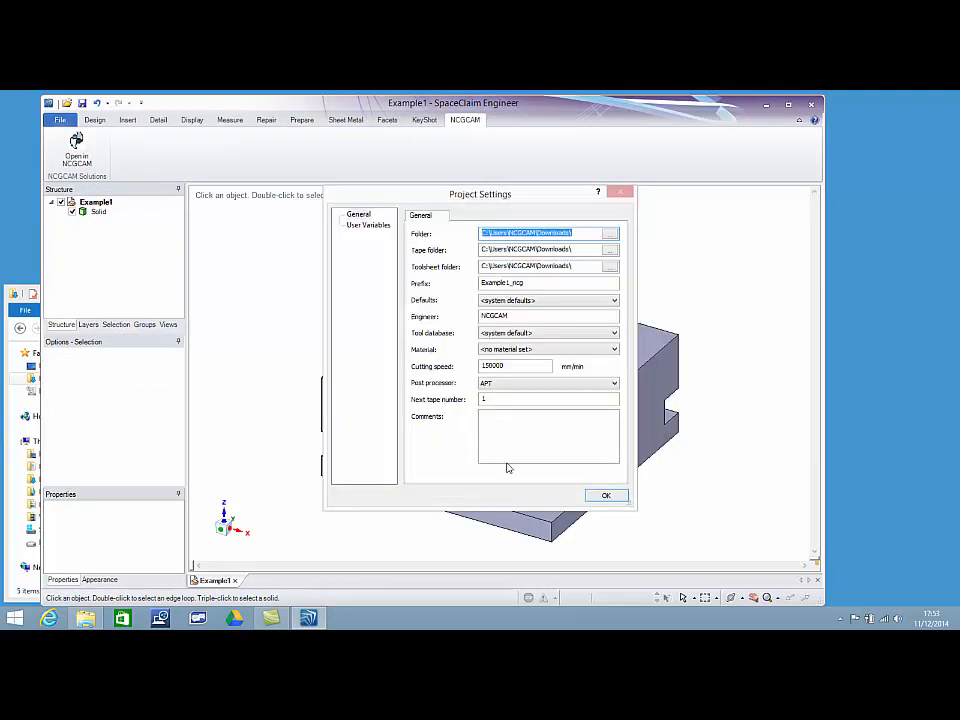
- Accept the Project Settings to load Example1_ncg.igs into NCG CAM
left_click(606, 495)
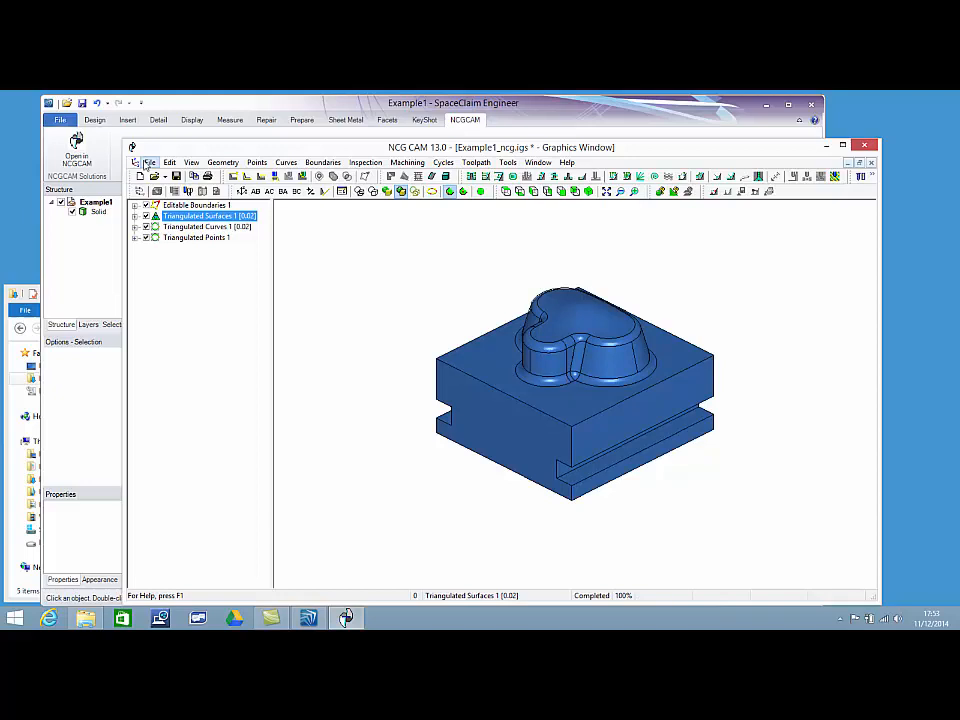
- Turn on Enable Associativity from the File menu
left_click(149, 162)
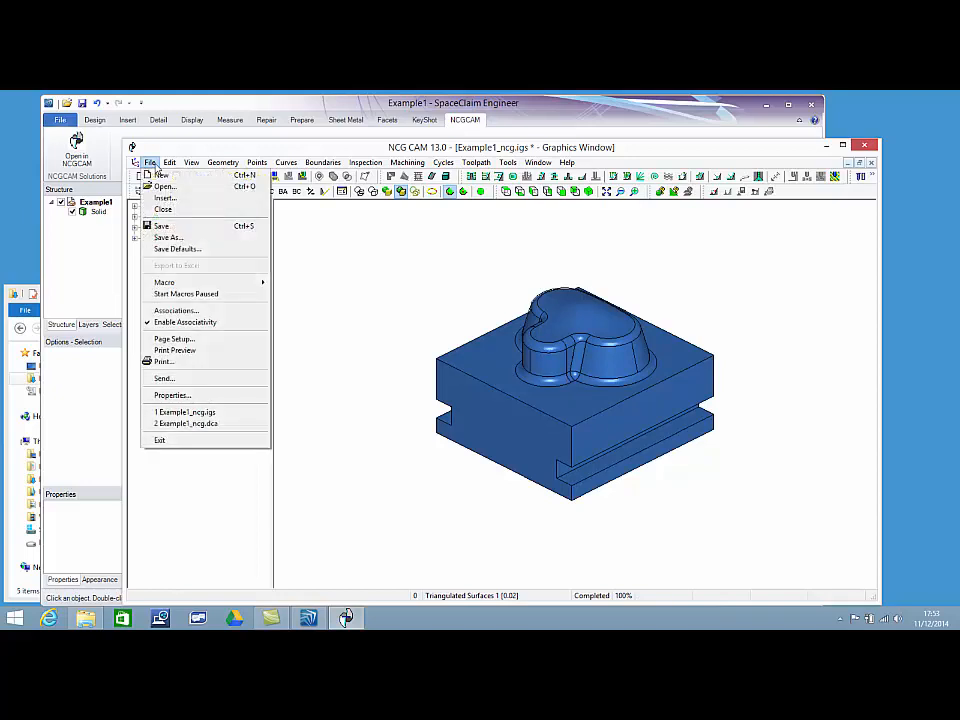
mouse_move(185, 322)
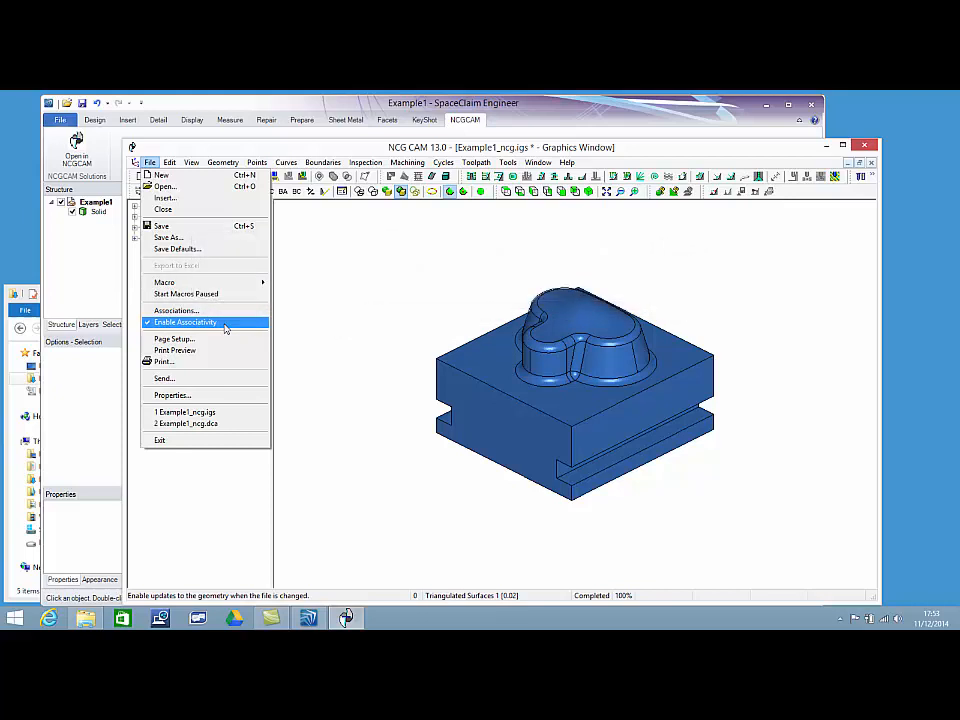
left_click(185, 322)
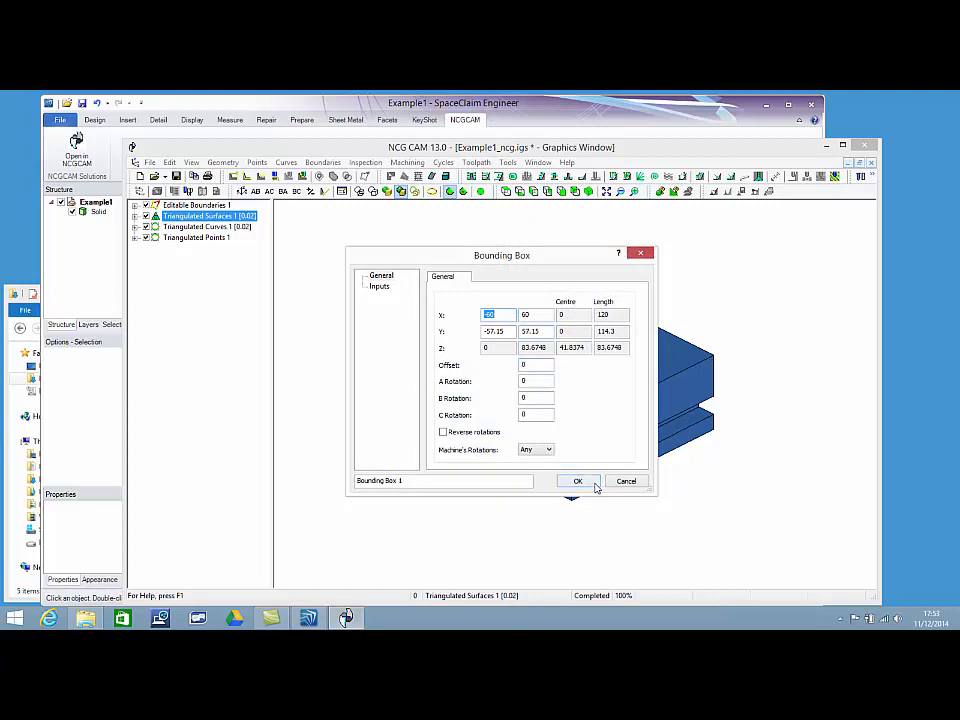
- Confirm the Bounding Box dialog to create Bounding Box 1
left_click(577, 481)
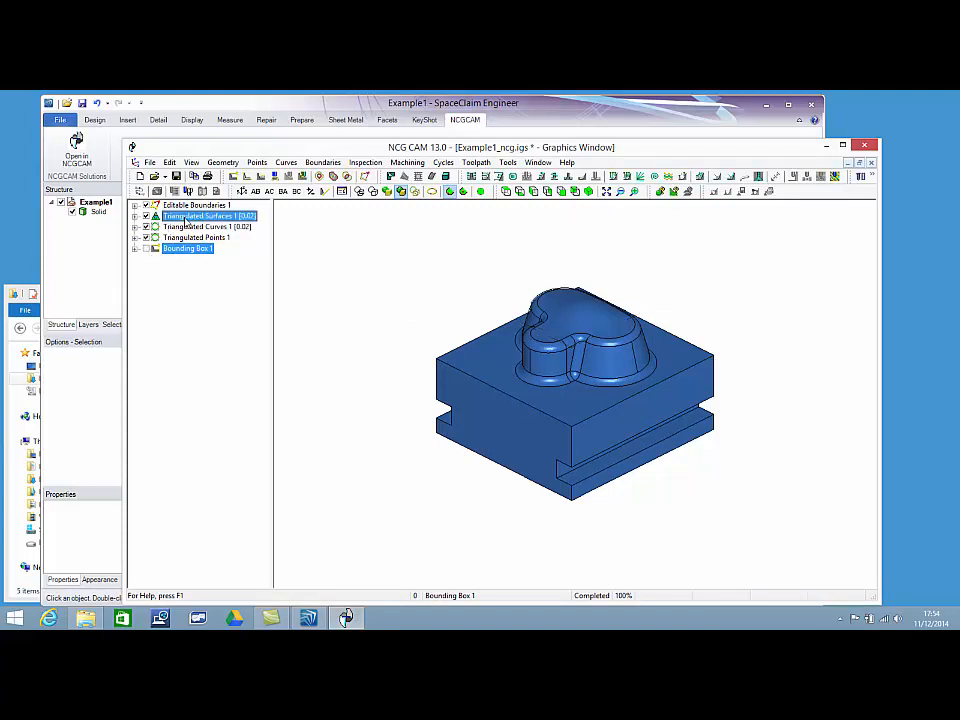
mouse_move(475, 191)
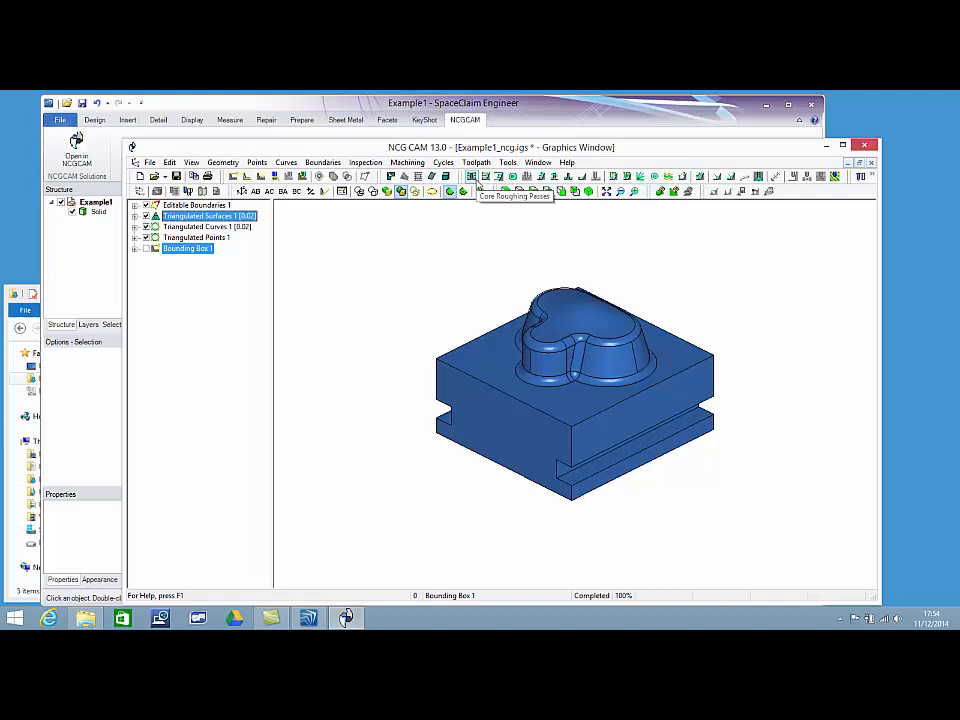
- Create core roughing passes with the 16x1 toroidal tool, stepdown 2, adaptive stepdown on
left_click(512, 191)
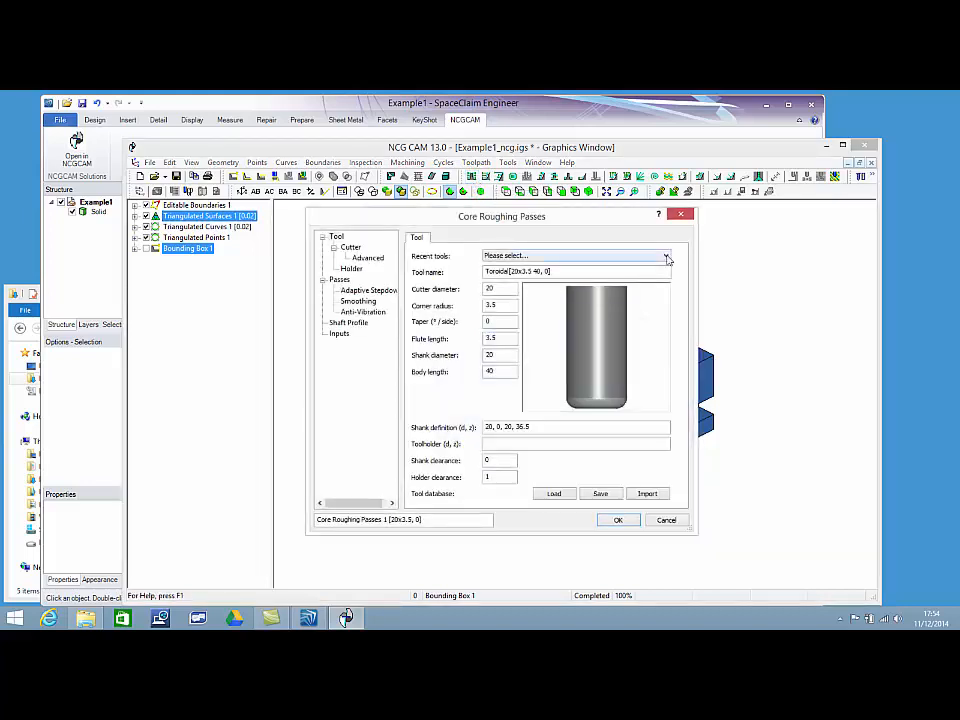
left_click(663, 255)
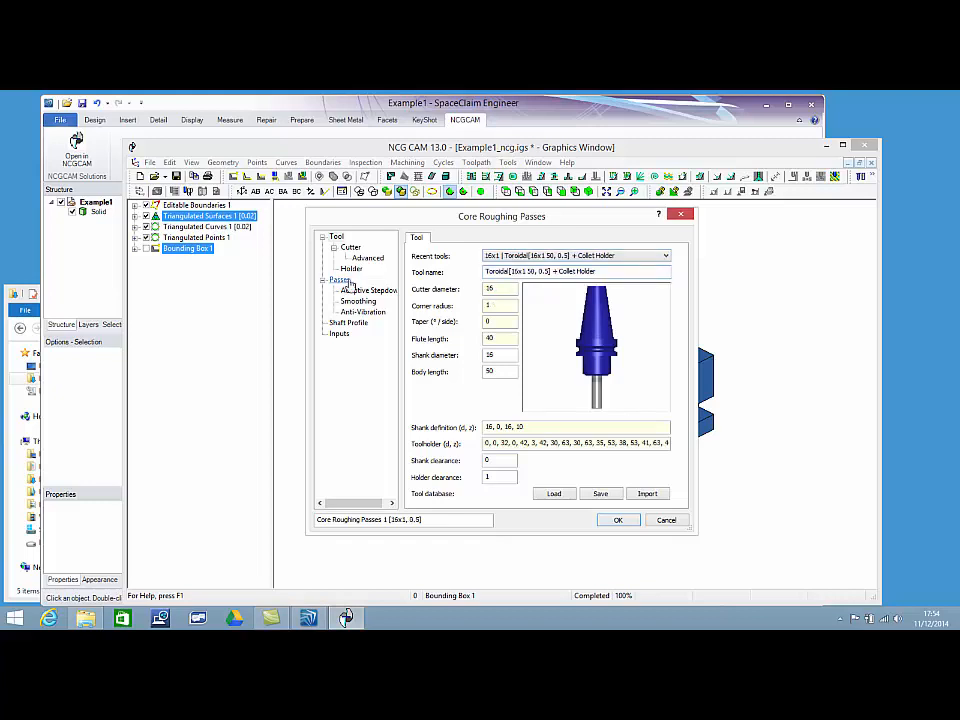
left_click(339, 279)
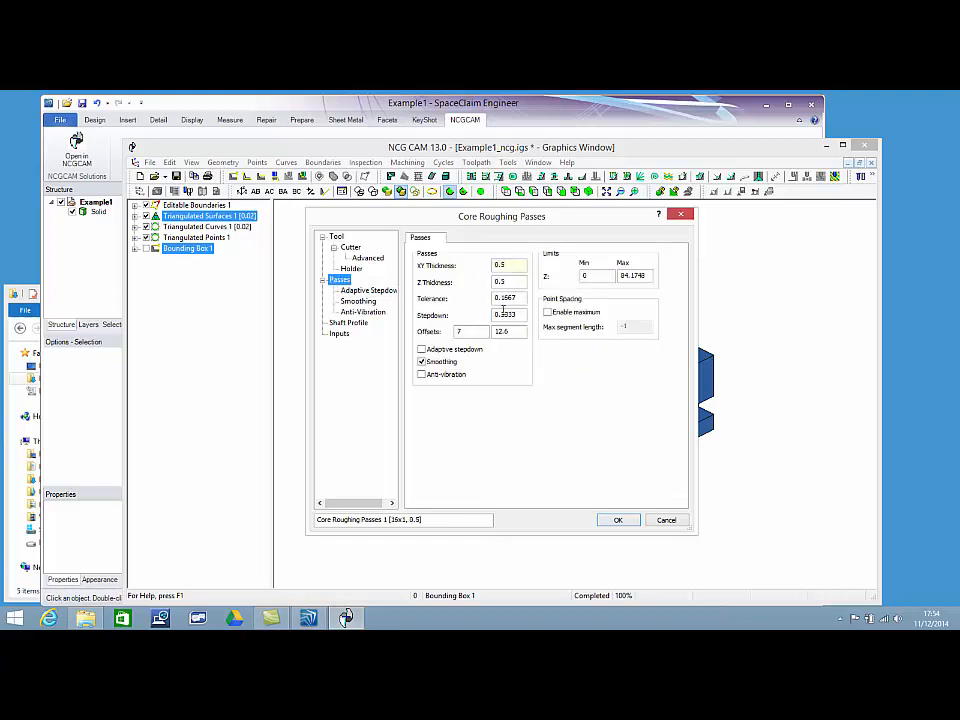
triple_click(505, 314)
type("2")
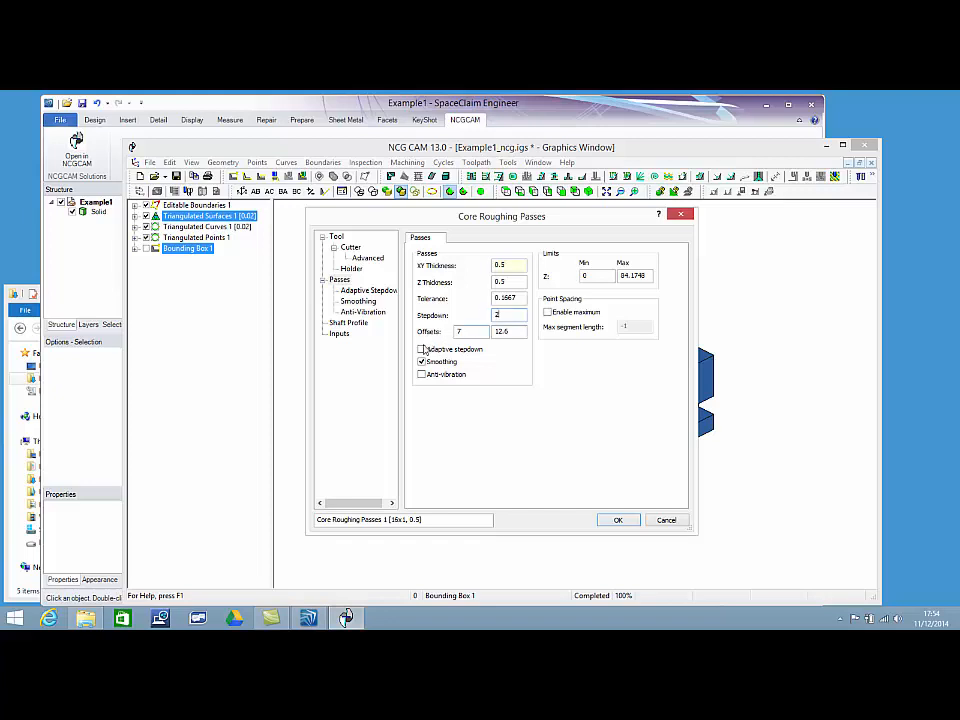
left_click(422, 349)
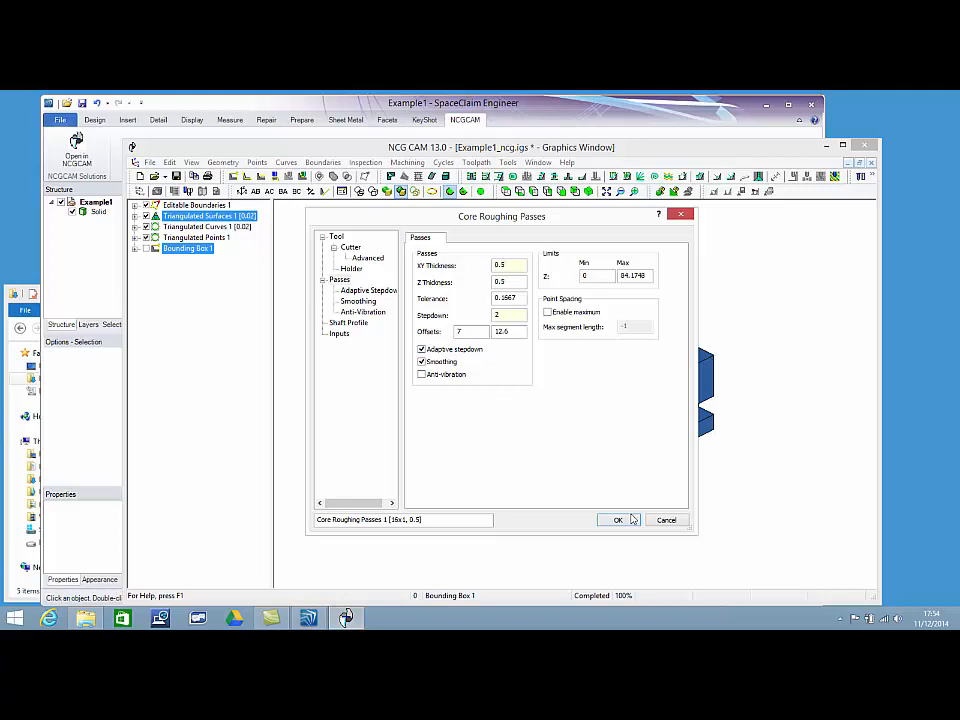
left_click(617, 519)
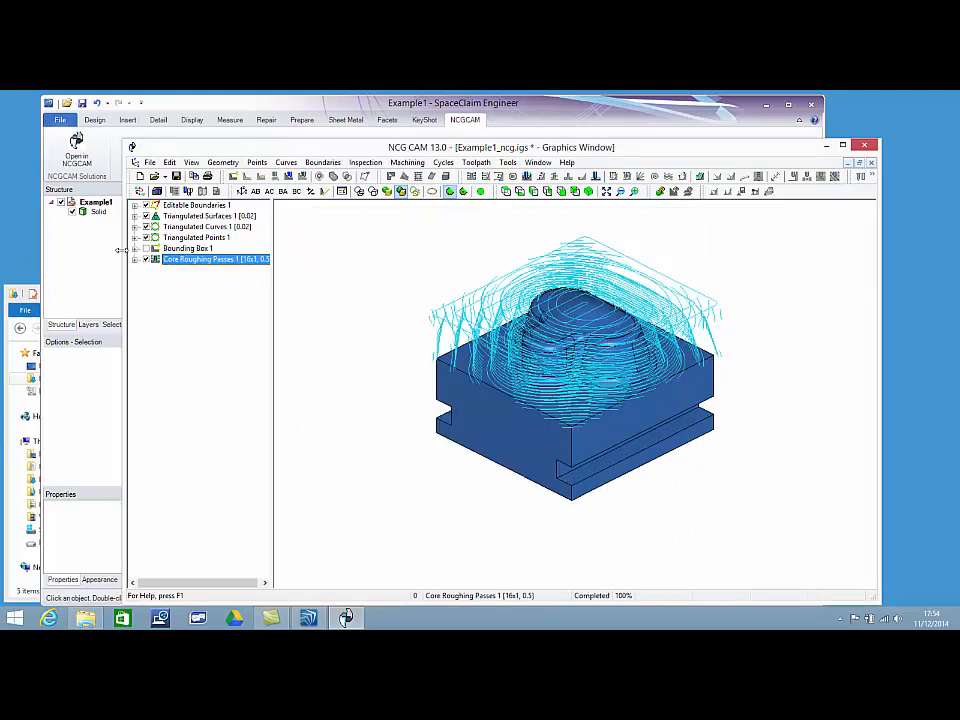
- Link Core Roughing Passes 1 into Core Roughing Toolpath 1 with default settings
right_click(215, 259)
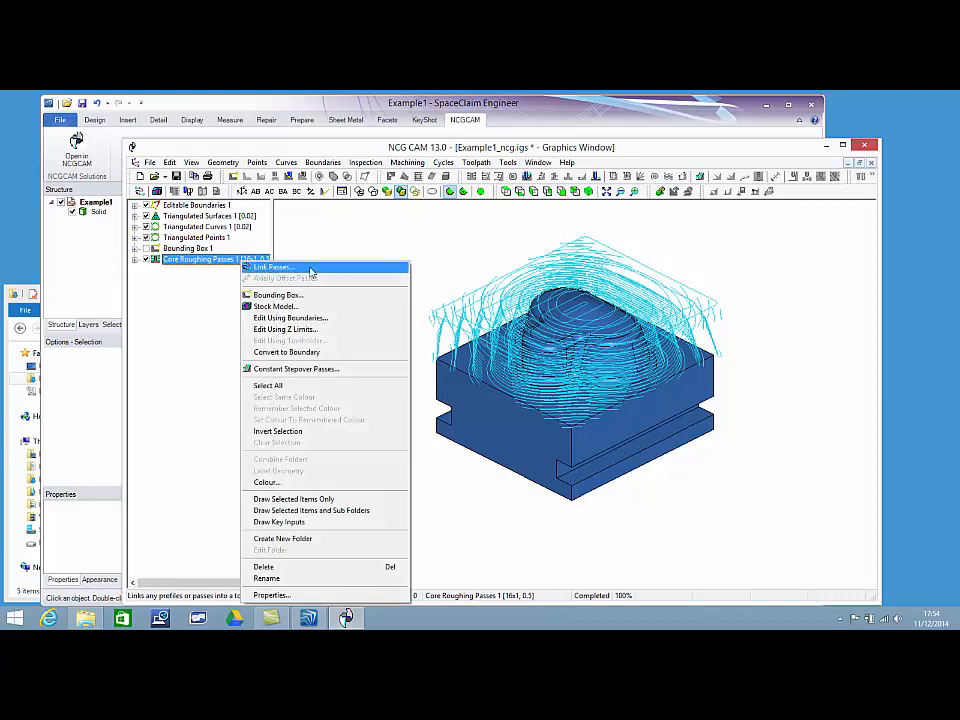
left_click(271, 595)
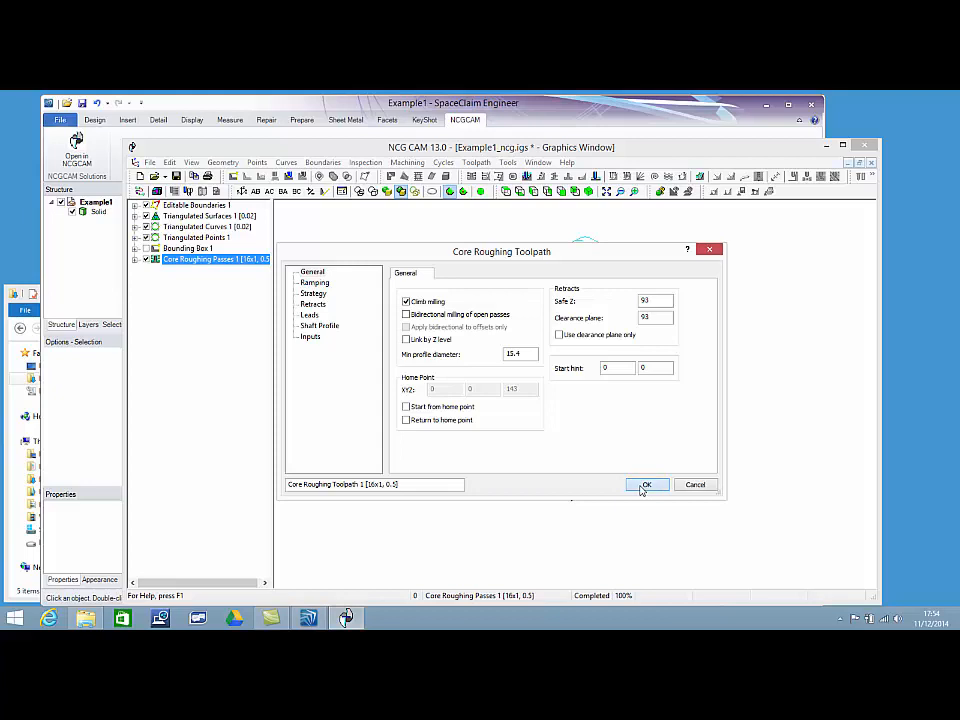
left_click(646, 484)
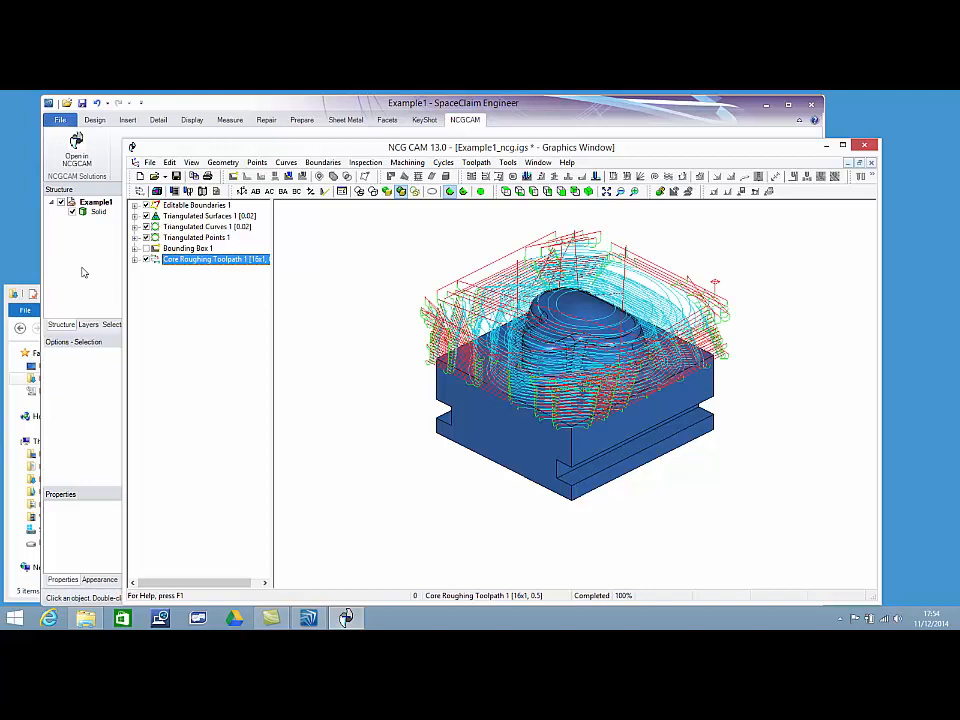
right_click(213, 259)
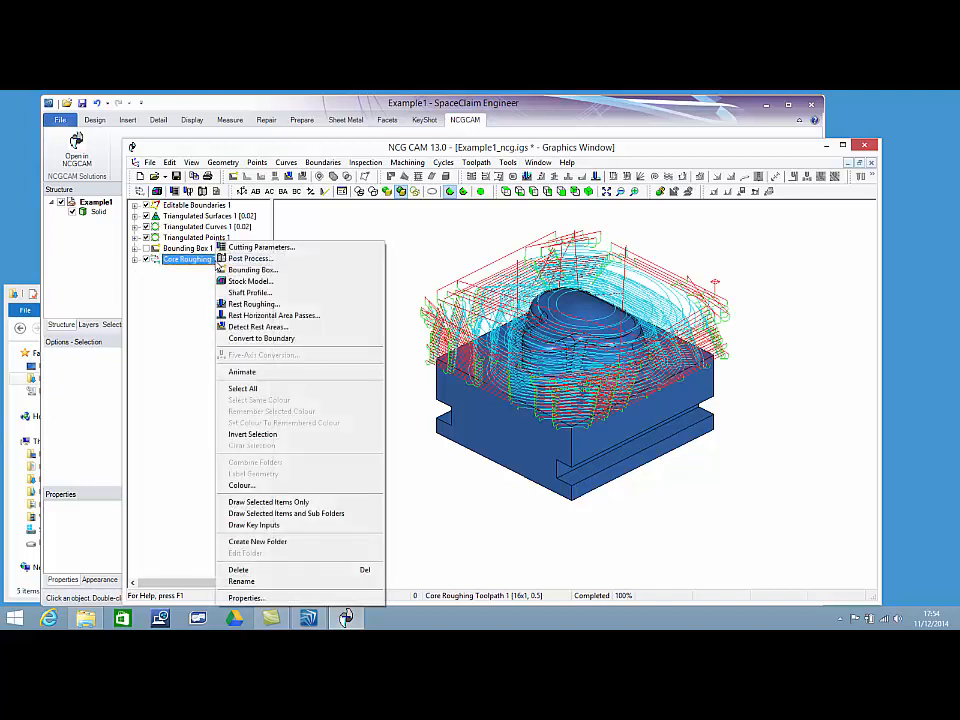
mouse_move(242, 371)
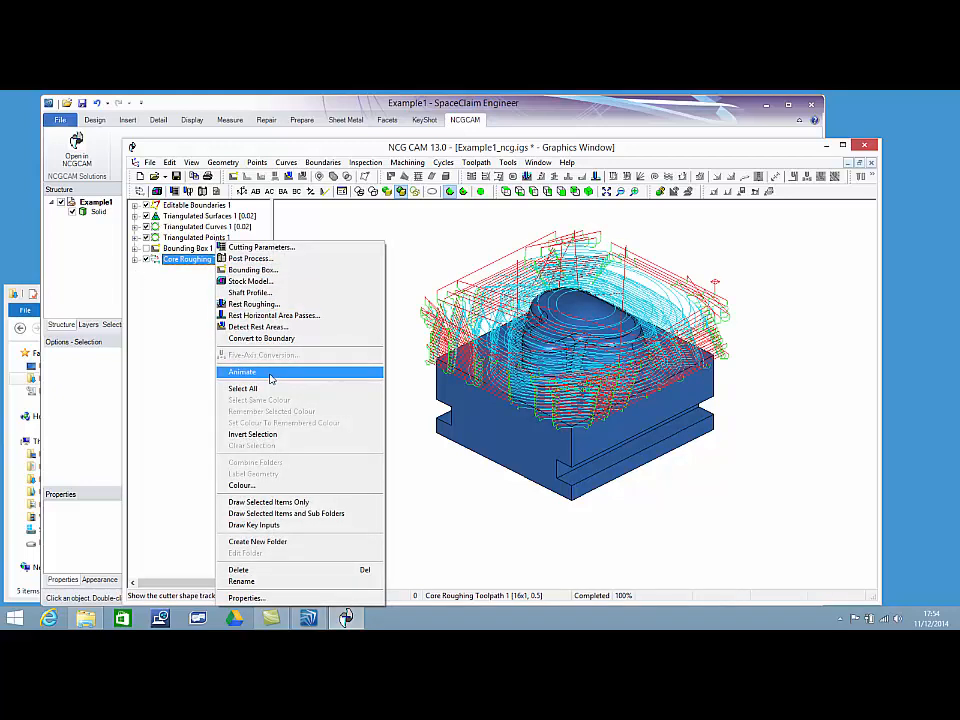
left_click(242, 372)
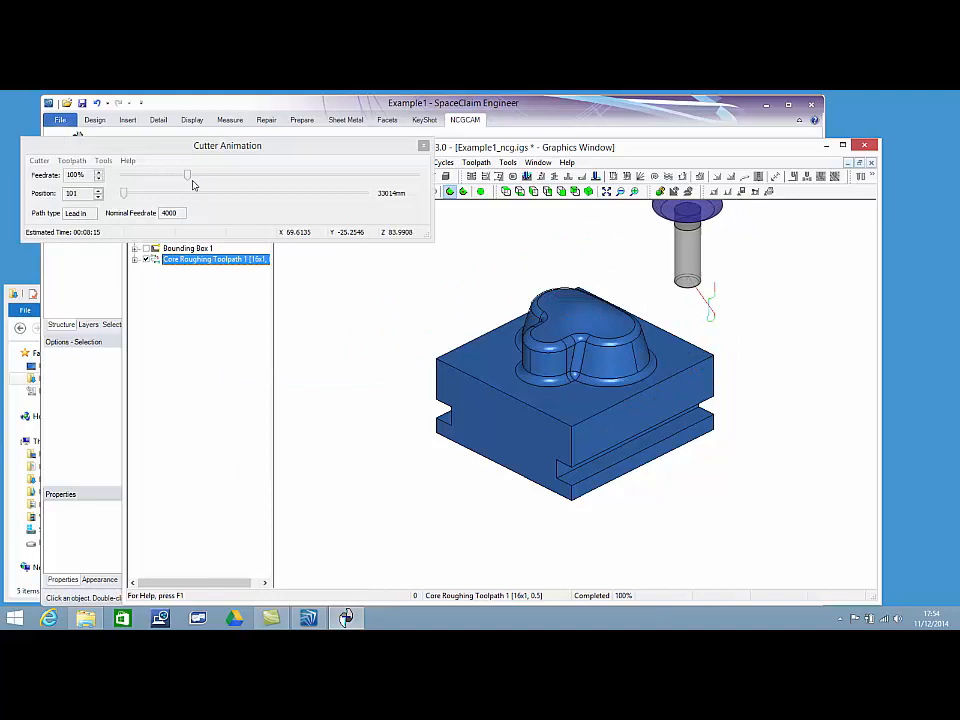
left_click_drag(187, 175, 197, 175)
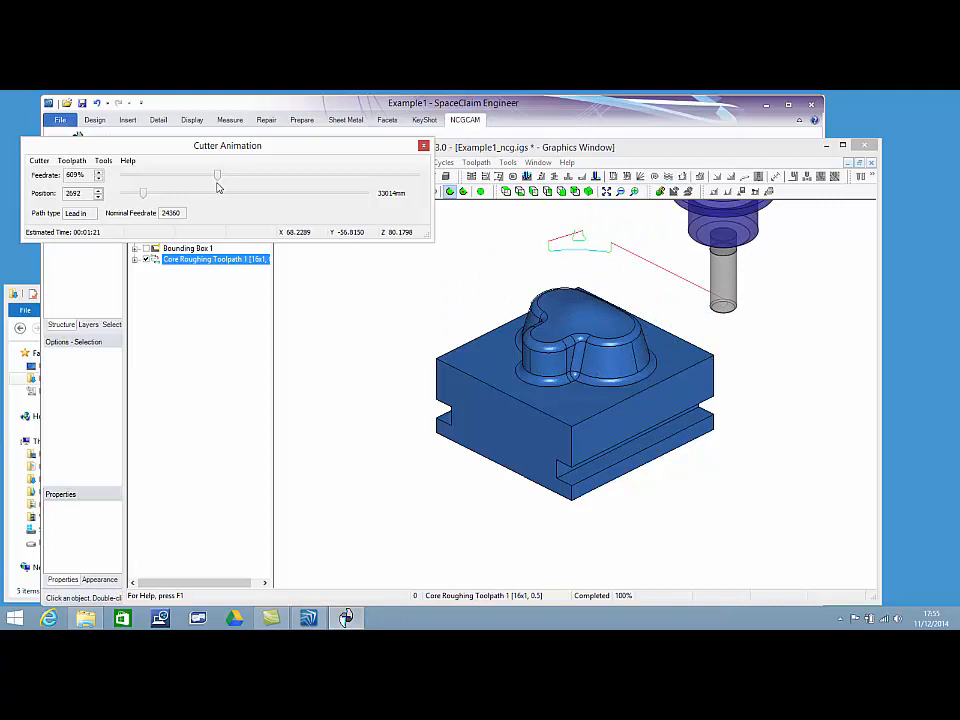
left_click_drag(218, 193, 148, 193)
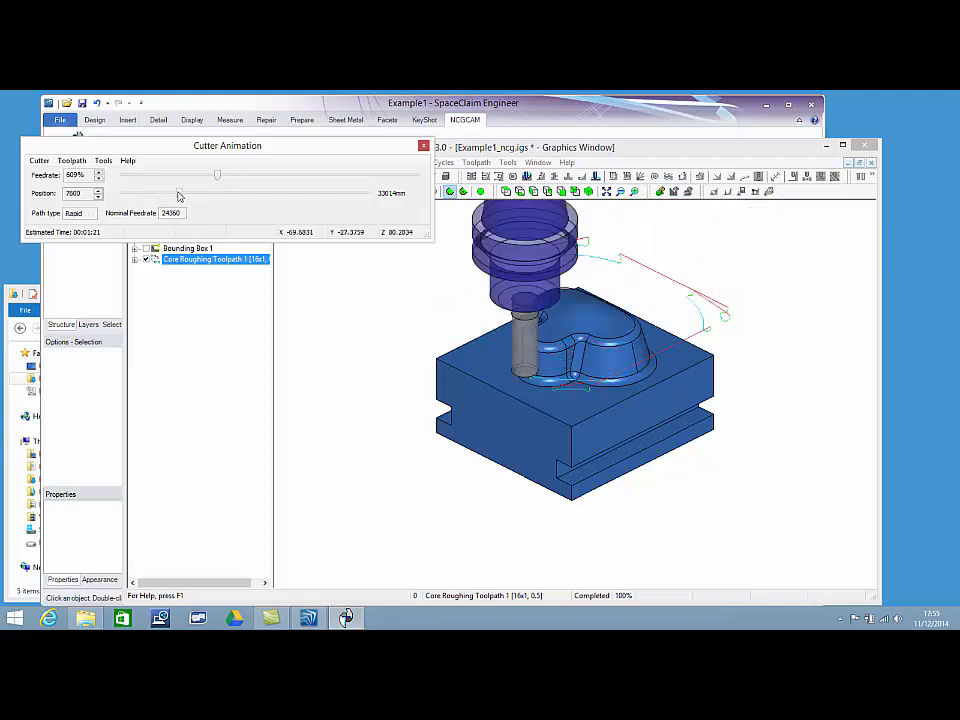
left_click_drag(217, 174, 222, 175)
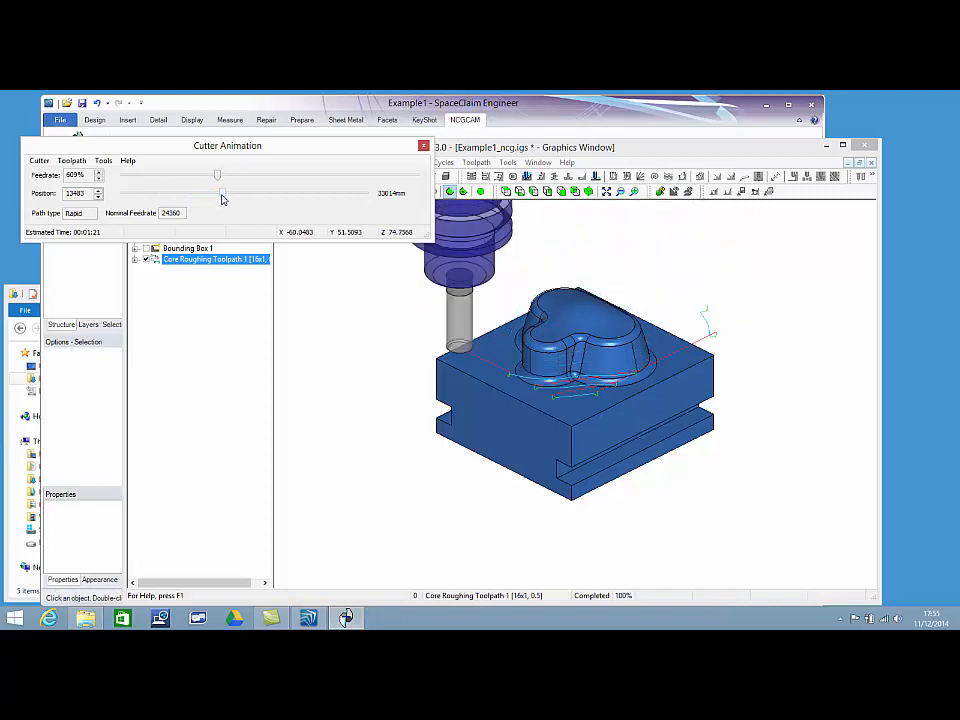
left_click_drag(218, 193, 258, 193)
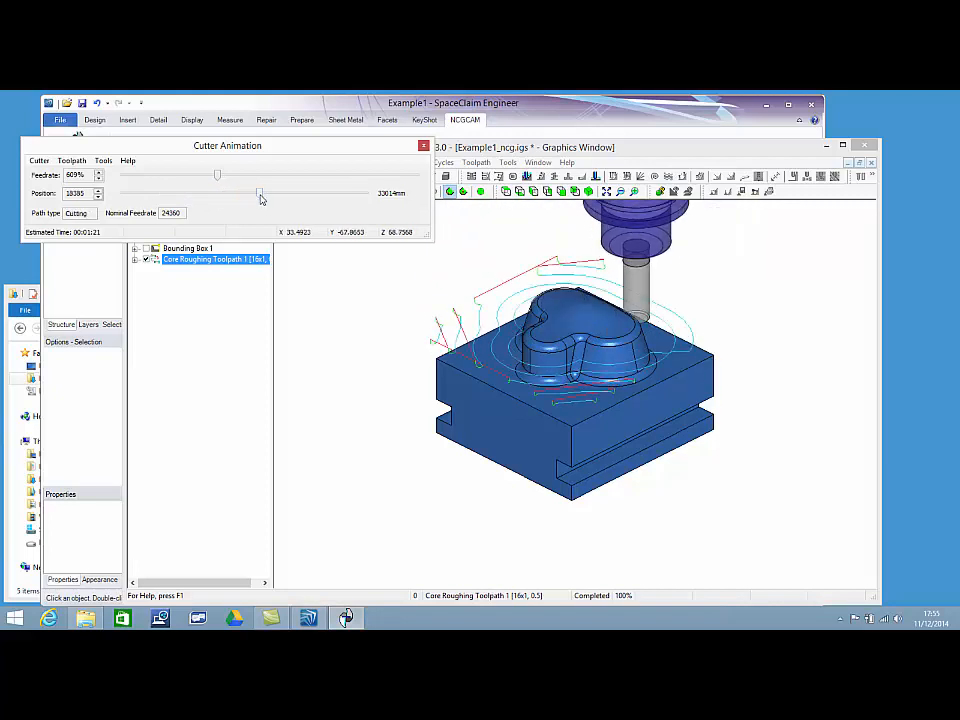
left_click_drag(260, 193, 303, 193)
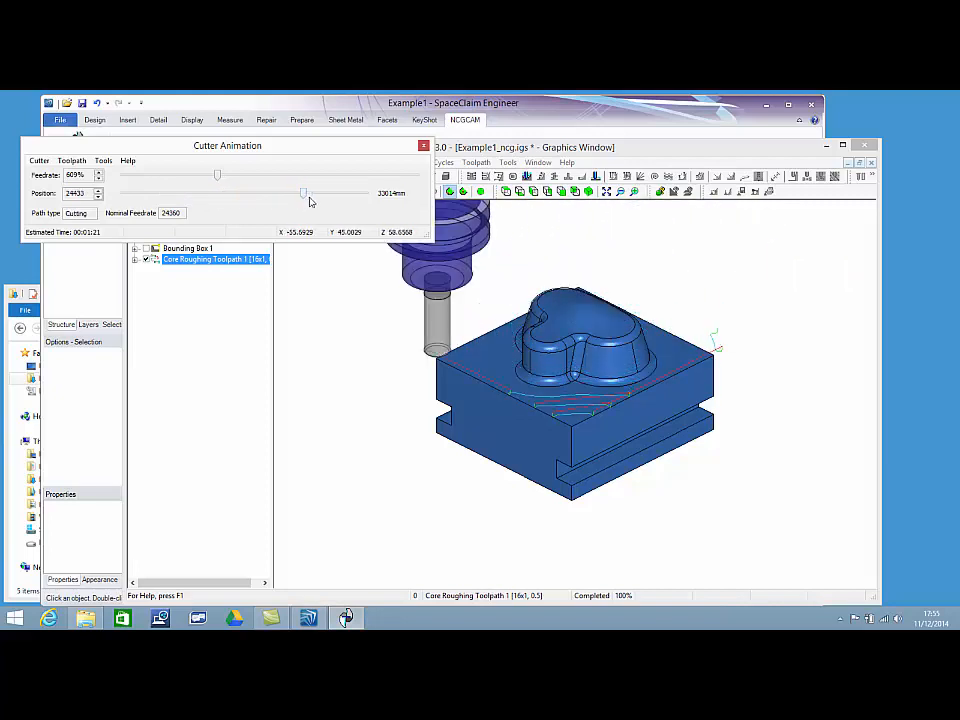
left_click_drag(303, 193, 350, 193)
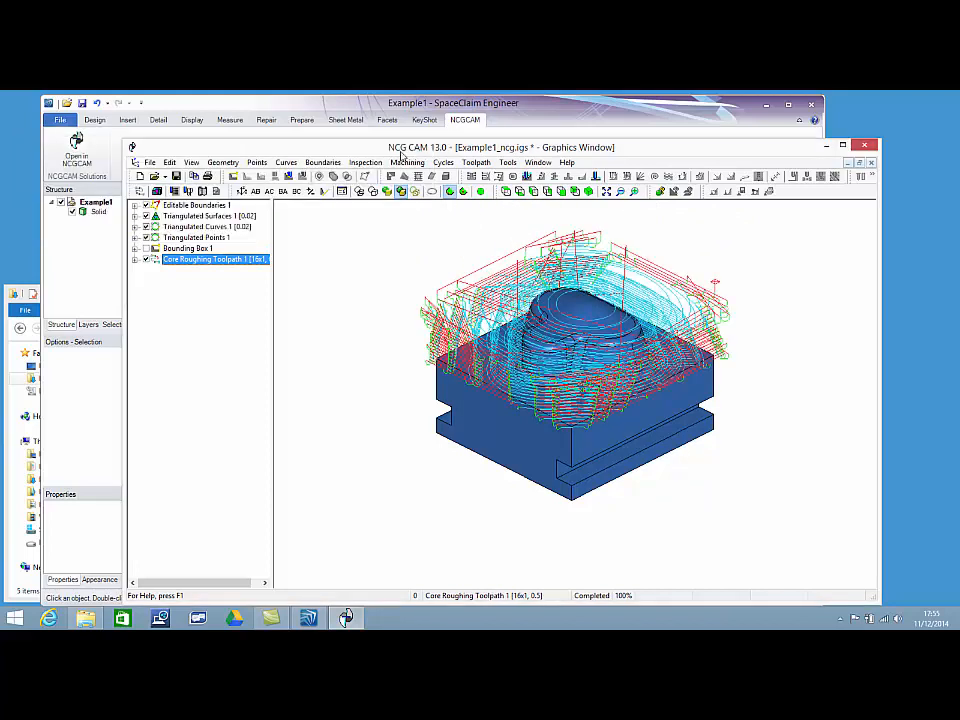
- Compute a stock model from Bounding Box 1 and the core roughing toolpath
left_click(188, 248)
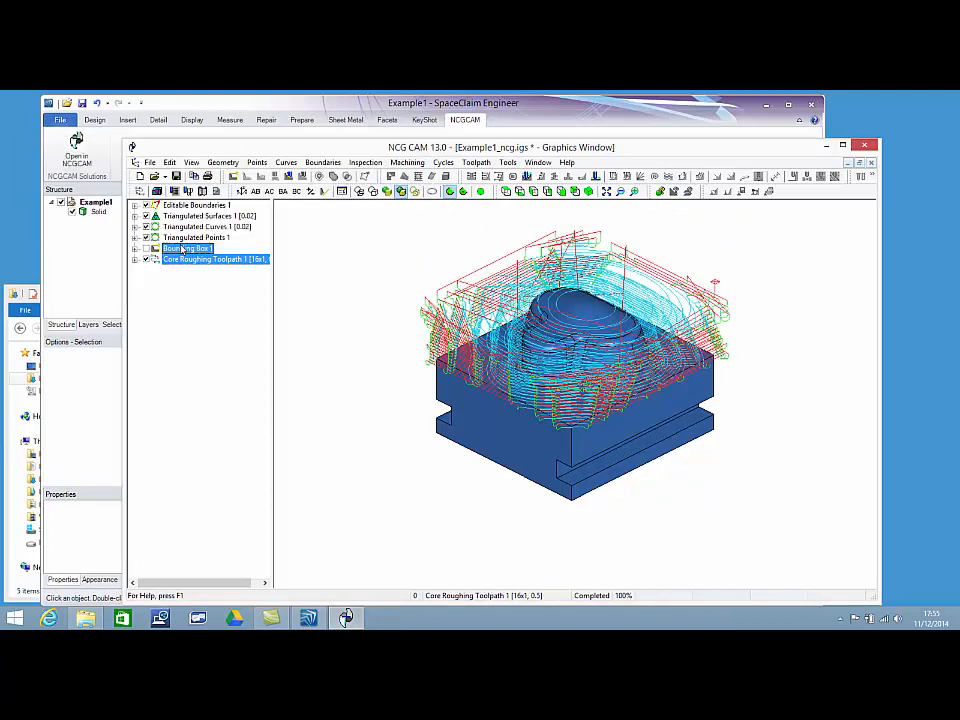
right_click(210, 259)
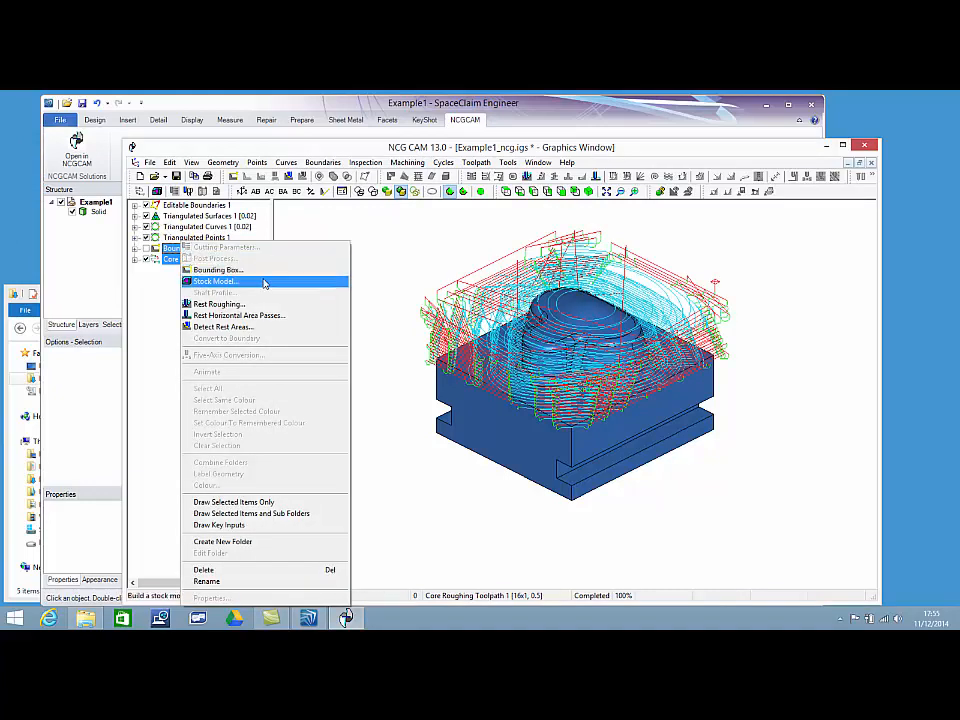
left_click(214, 281)
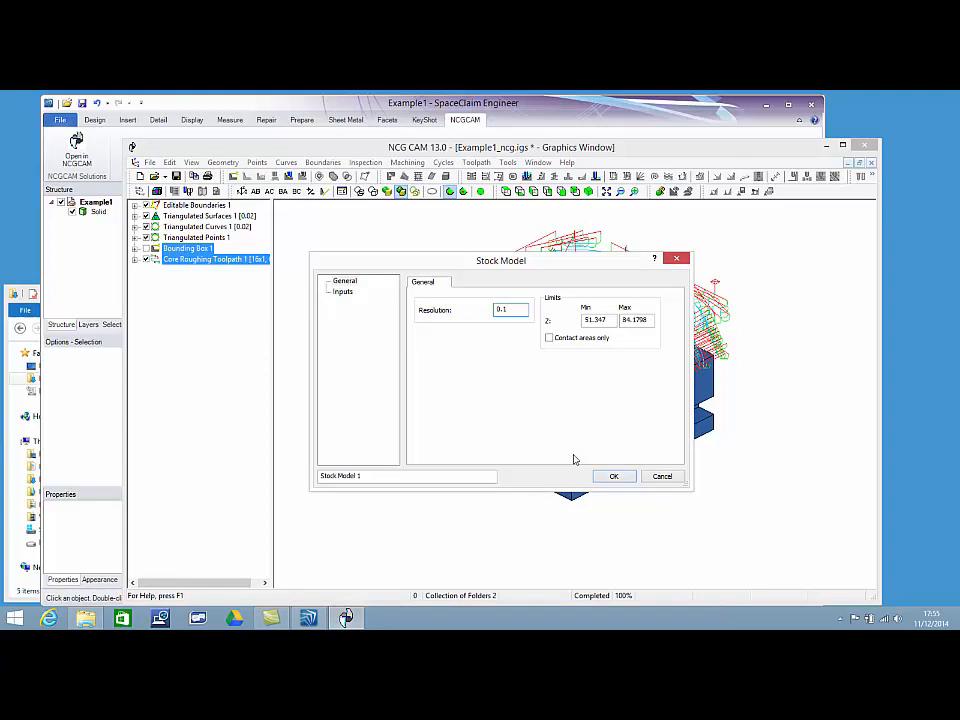
left_click(614, 475)
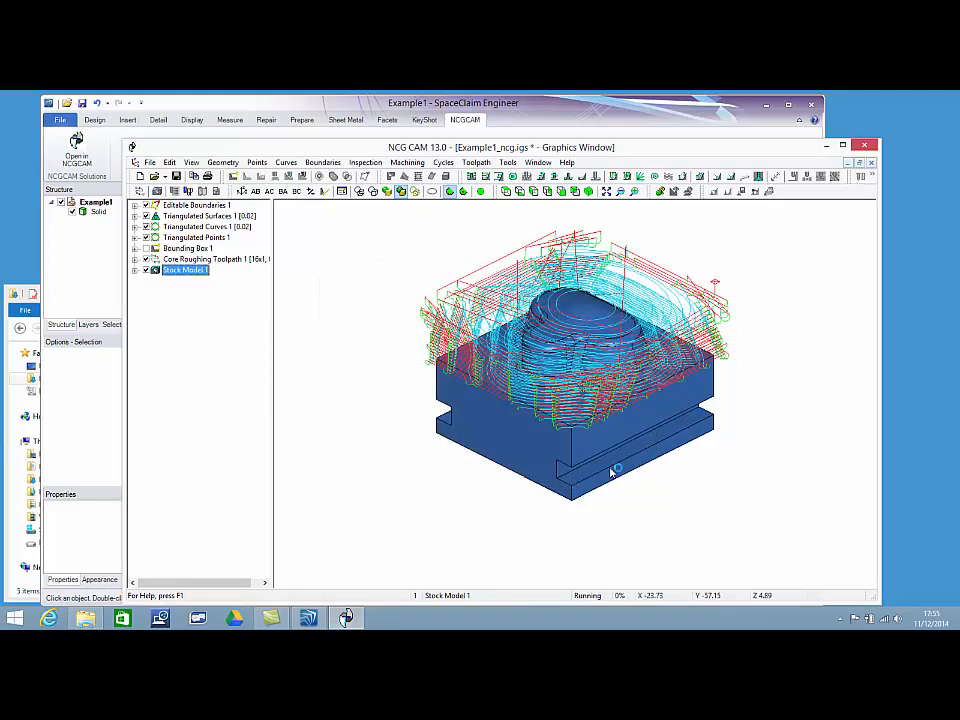
- Display Stock Model 1 and orbit it to view the roughed material
left_click(213, 259)
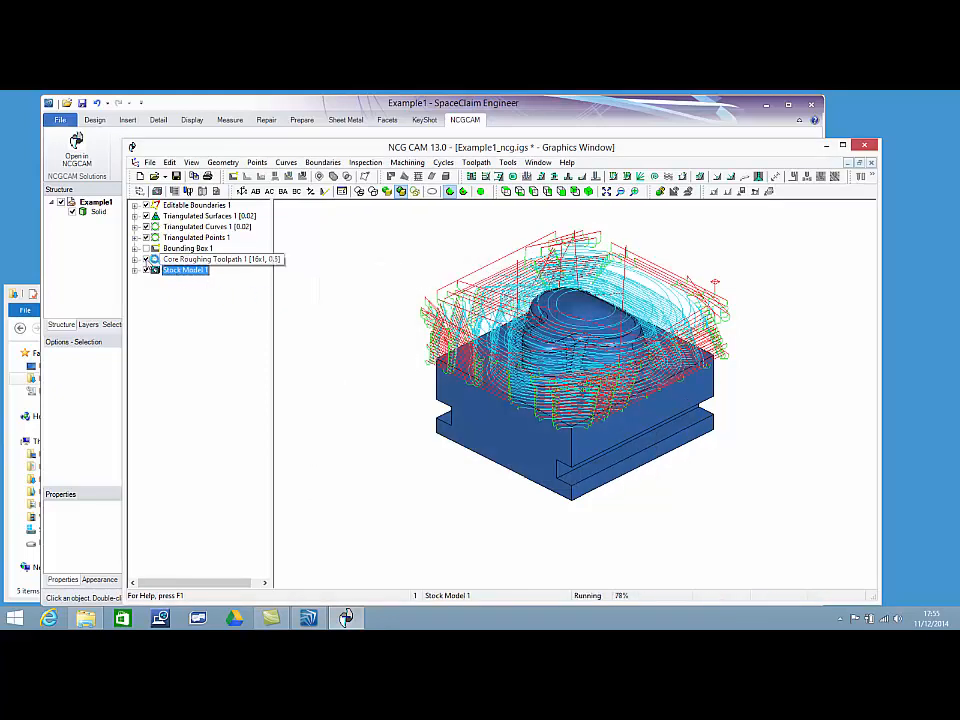
left_click(145, 259)
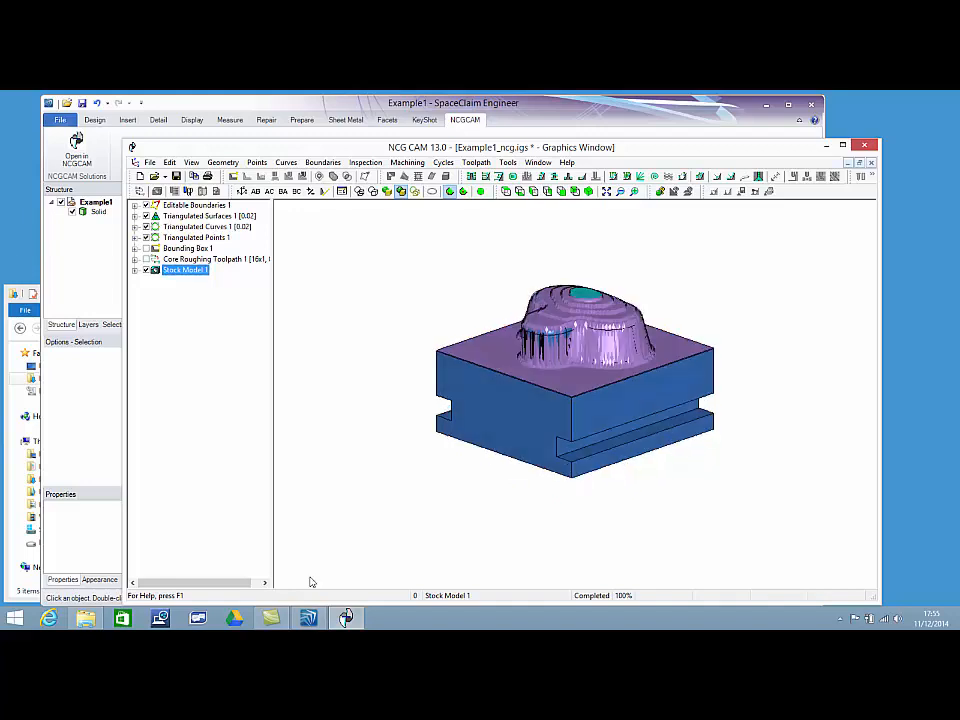
left_click_drag(575, 380, 595, 330)
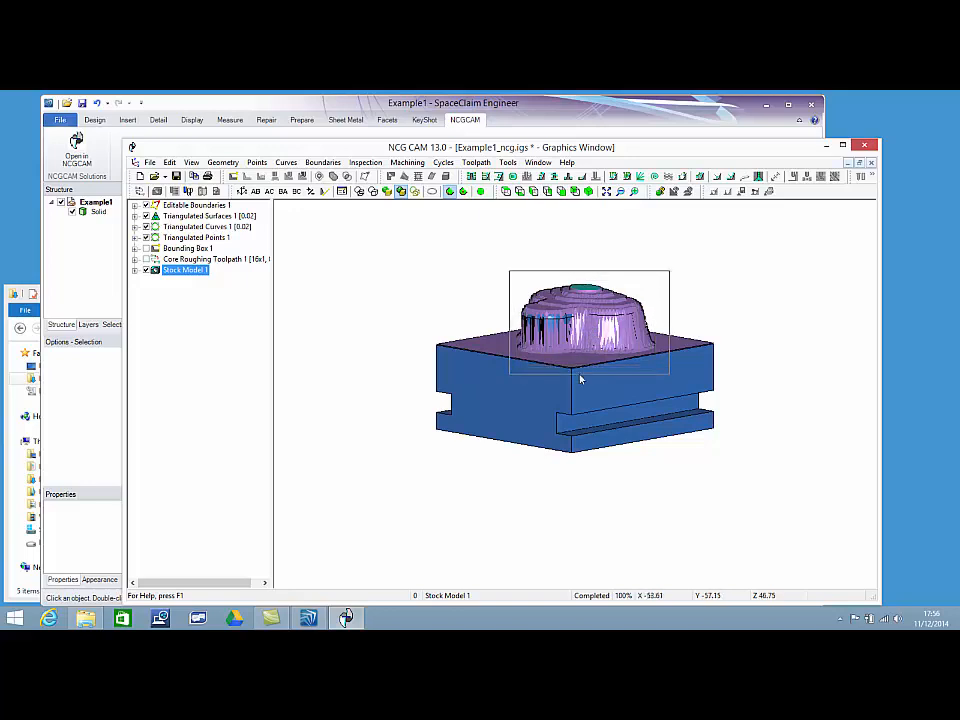
scroll("up", 3)
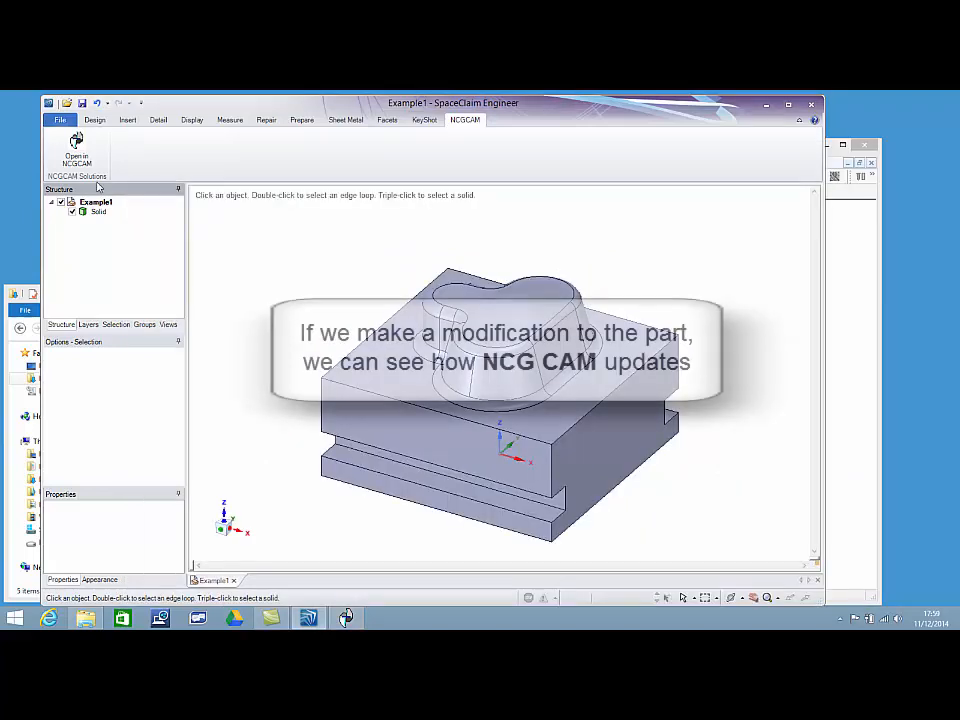
- Pull the block's end face outward by 40 mm using the Design tab's Pull tool
left_click(94, 119)
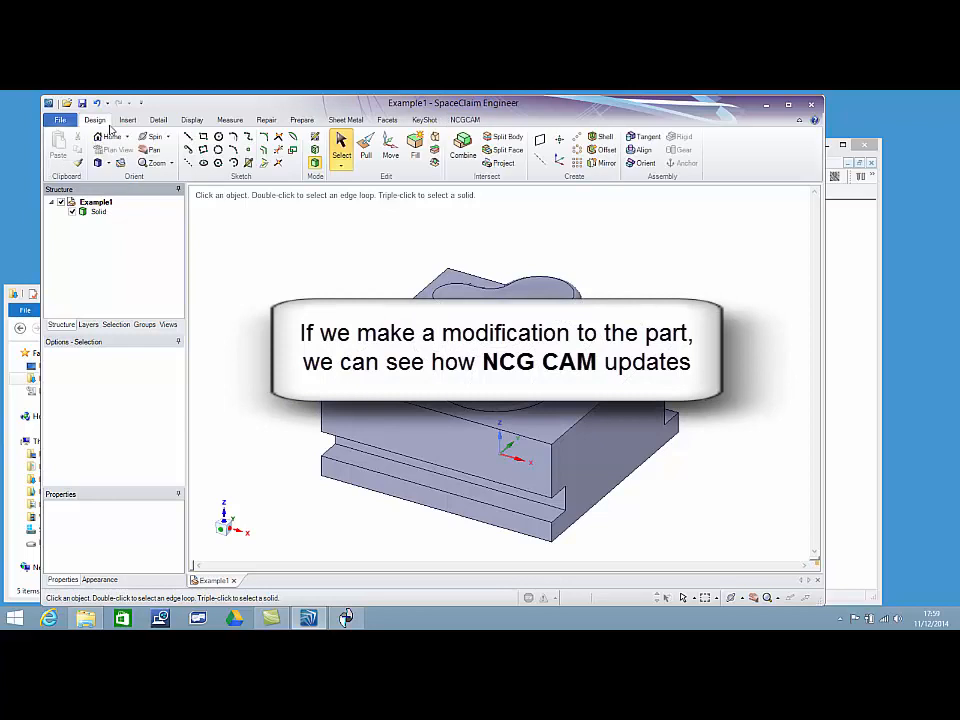
left_click(366, 150)
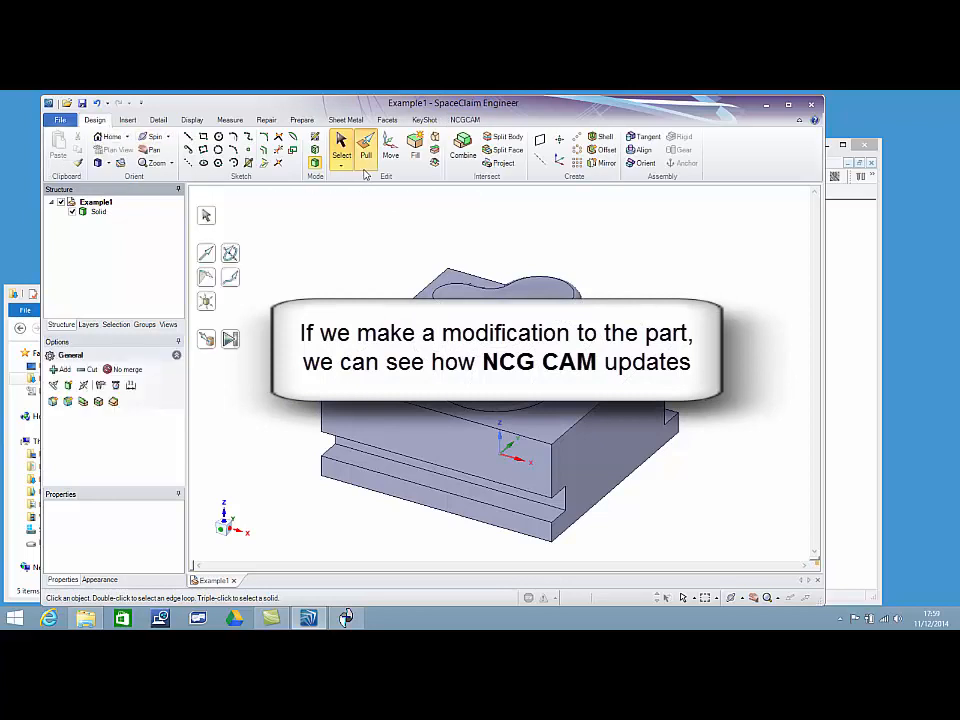
left_click(366, 150)
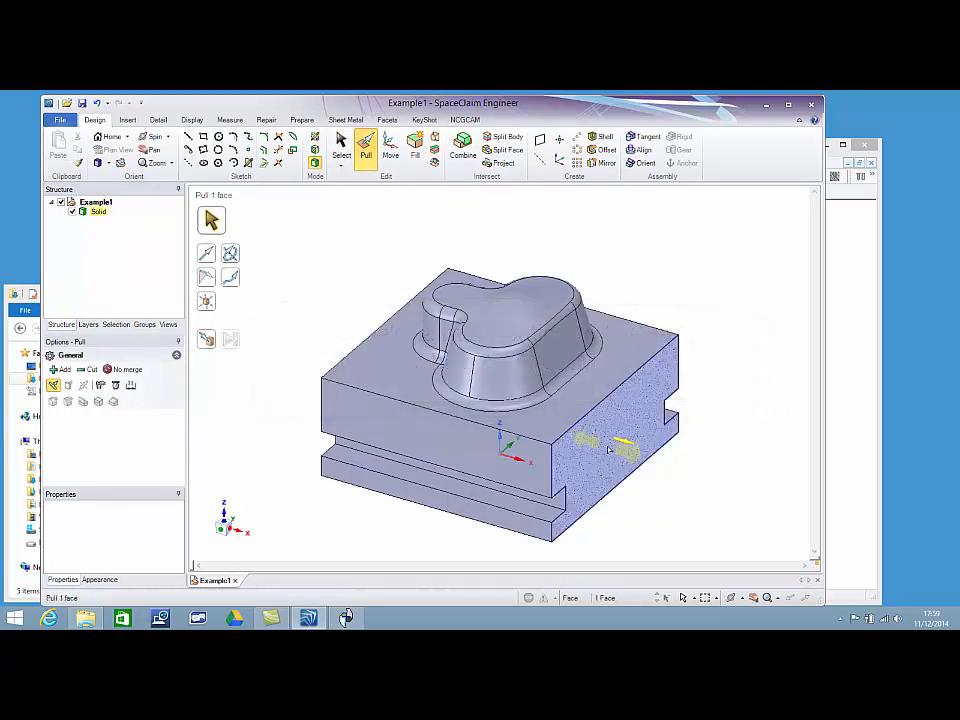
left_click(610, 450)
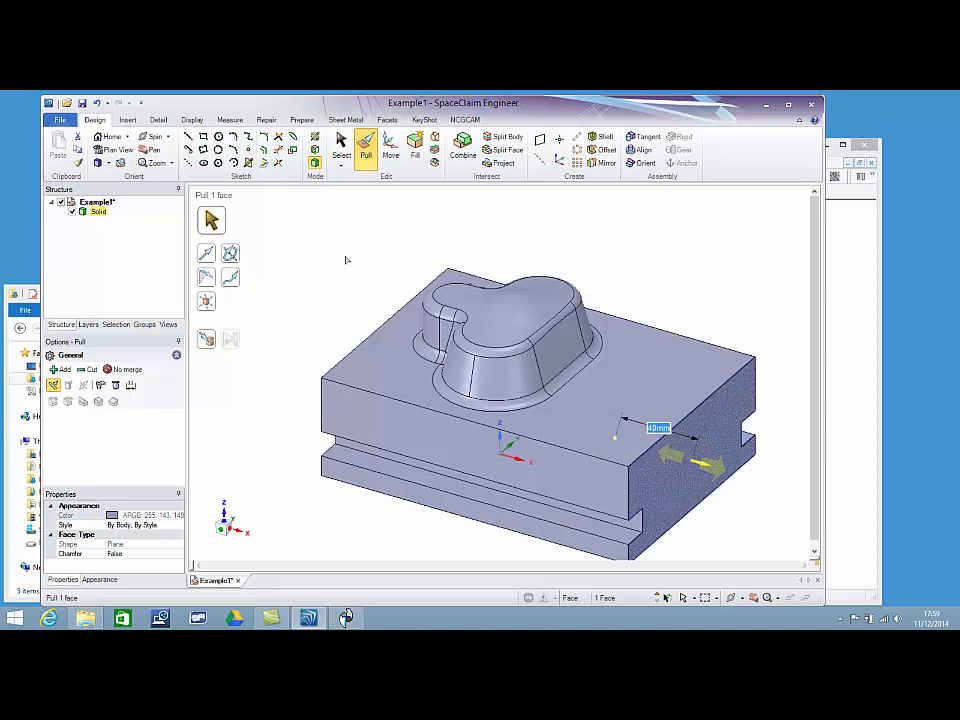
left_click(60, 120)
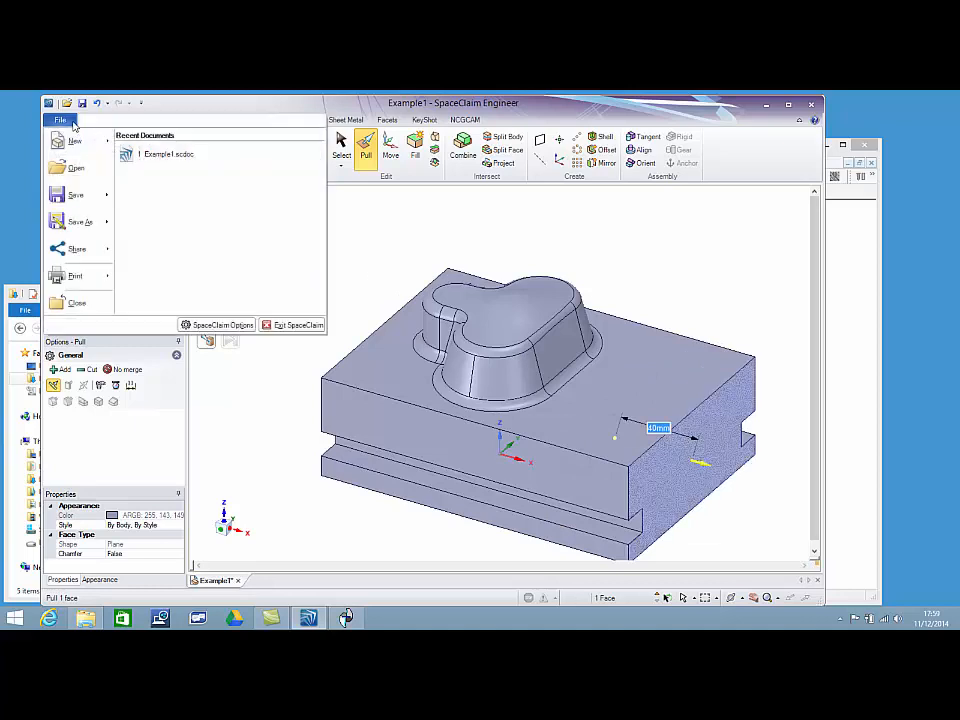
mouse_move(78, 221)
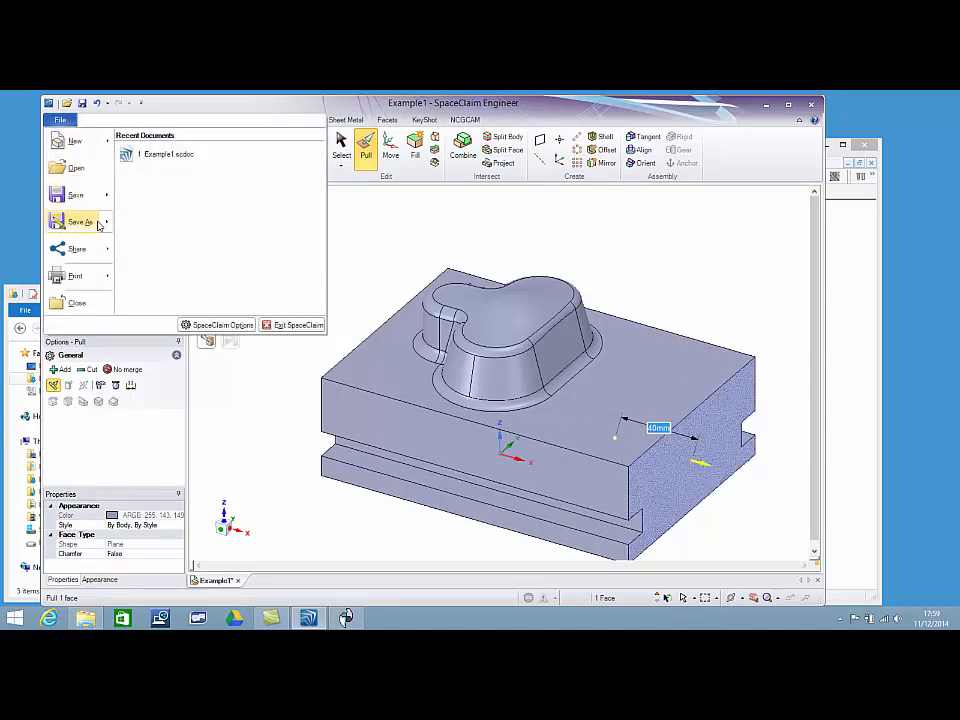
- Save the part as IGES over Example1_ncg.igs in Downloads, confirming replacement
left_click(79, 221)
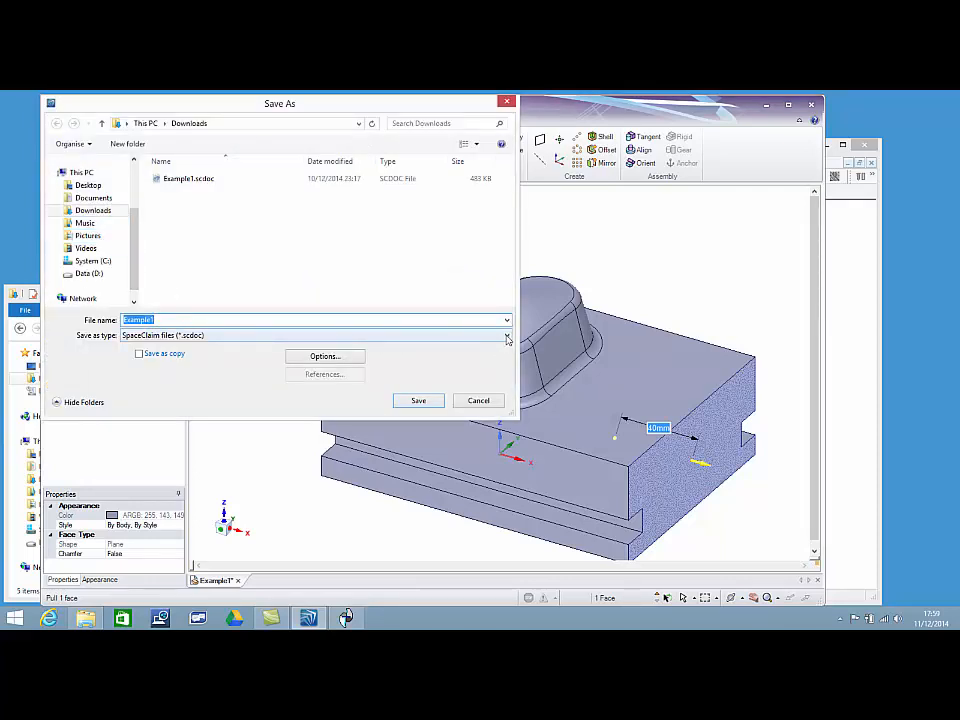
left_click(506, 335)
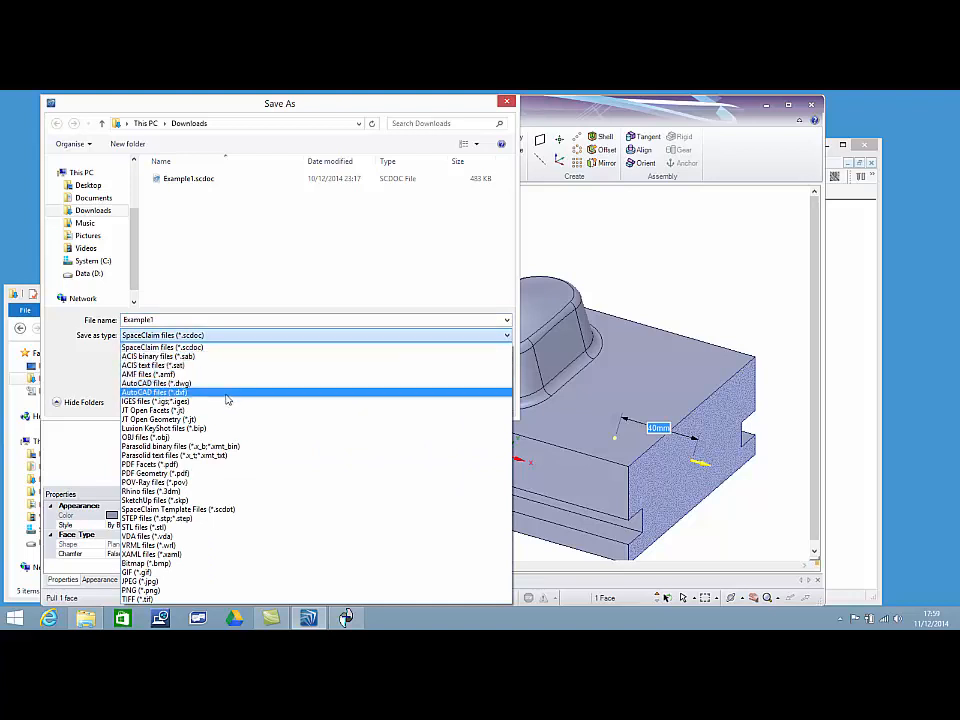
left_click(150, 401)
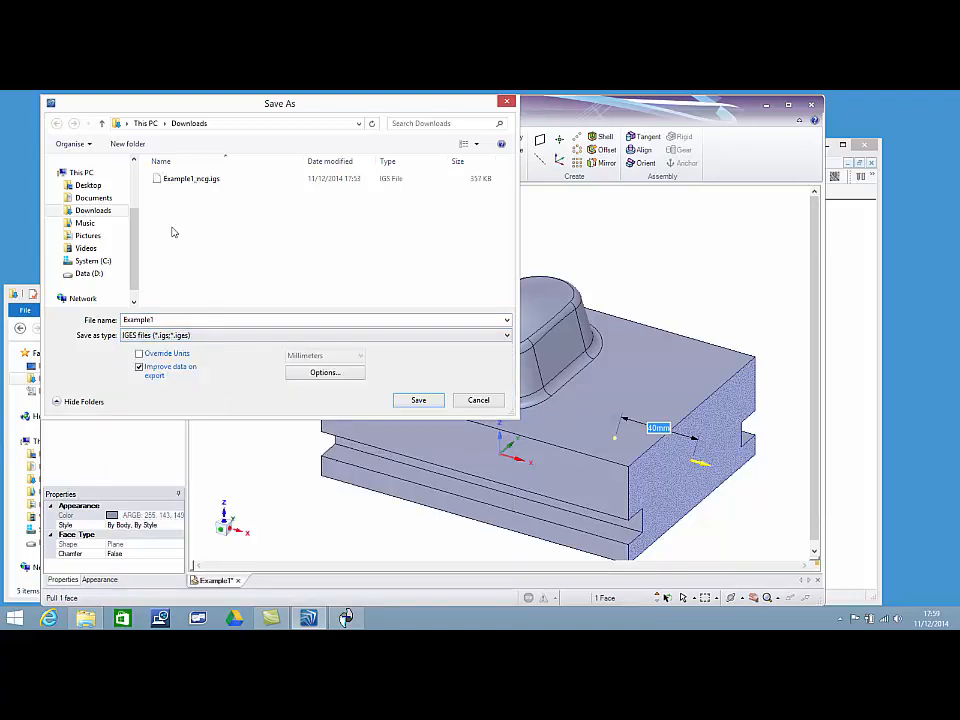
left_click(191, 178)
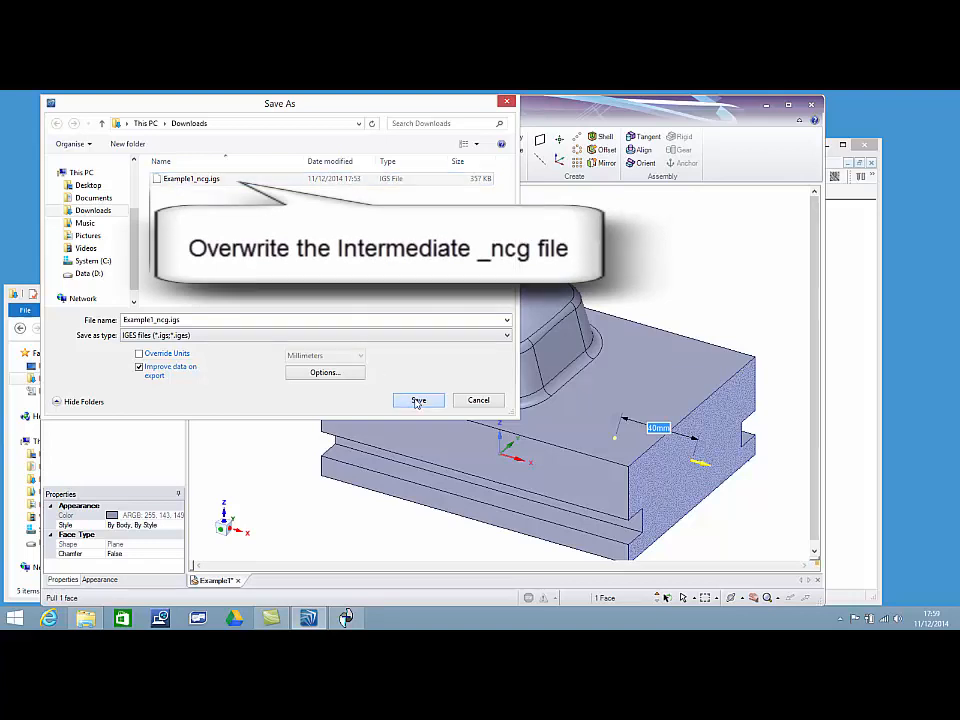
left_click(418, 400)
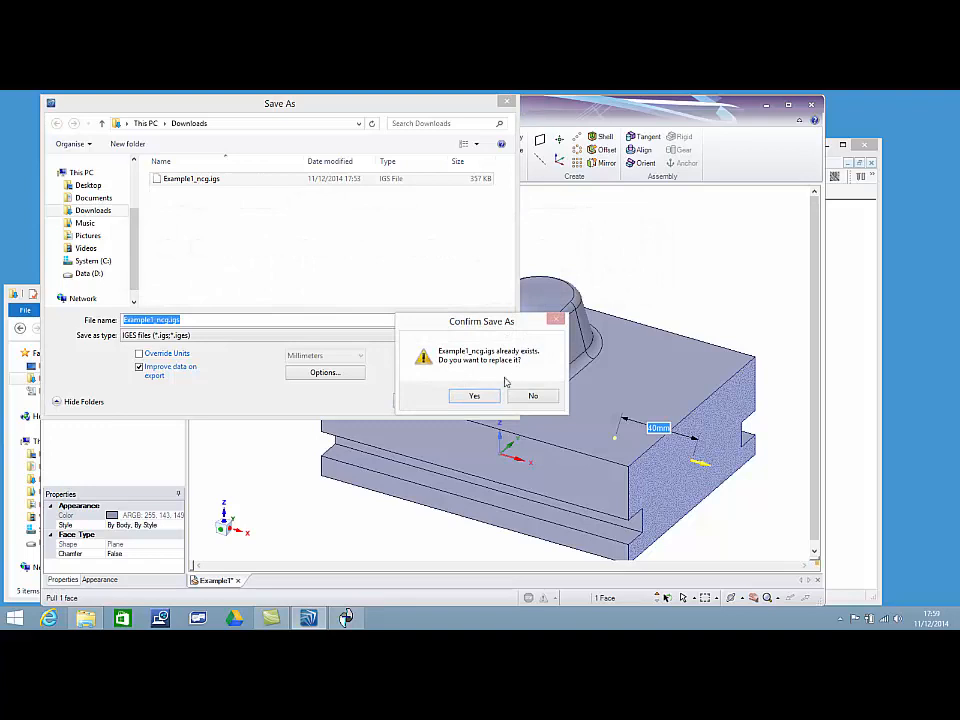
left_click(474, 395)
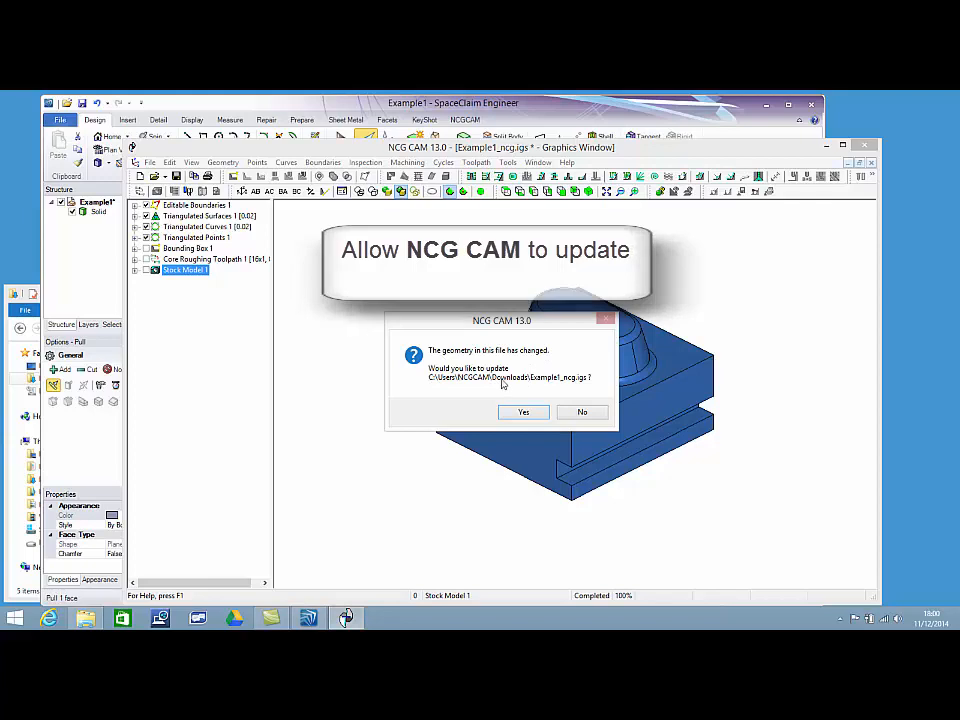
- Accept NCG CAM's changed-geometry update and select Bounding Box 2
left_click(522, 412)
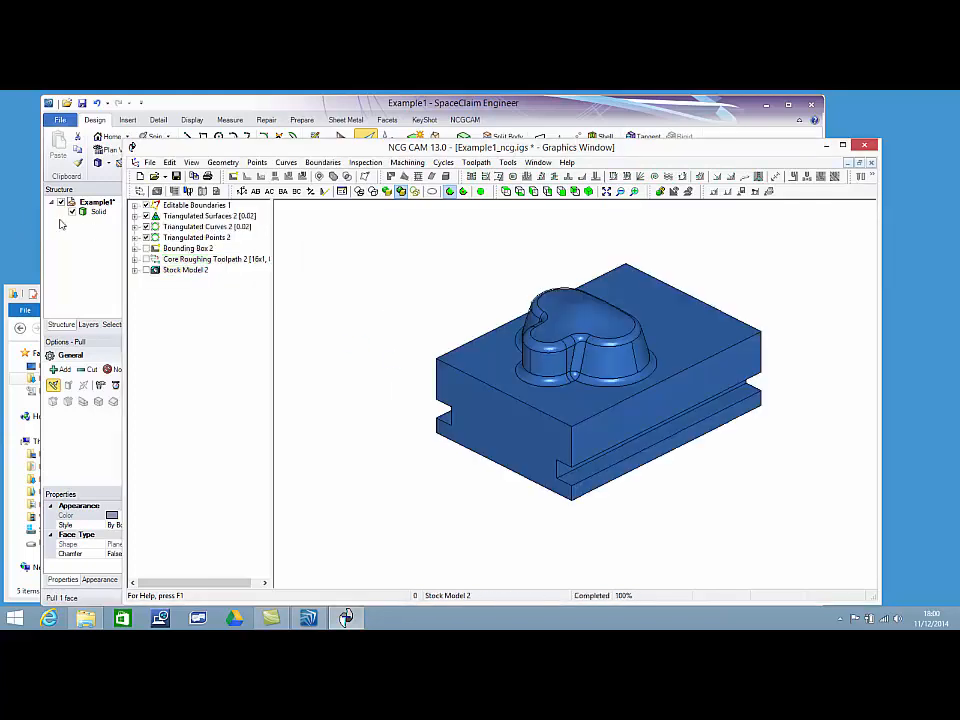
left_click(186, 248)
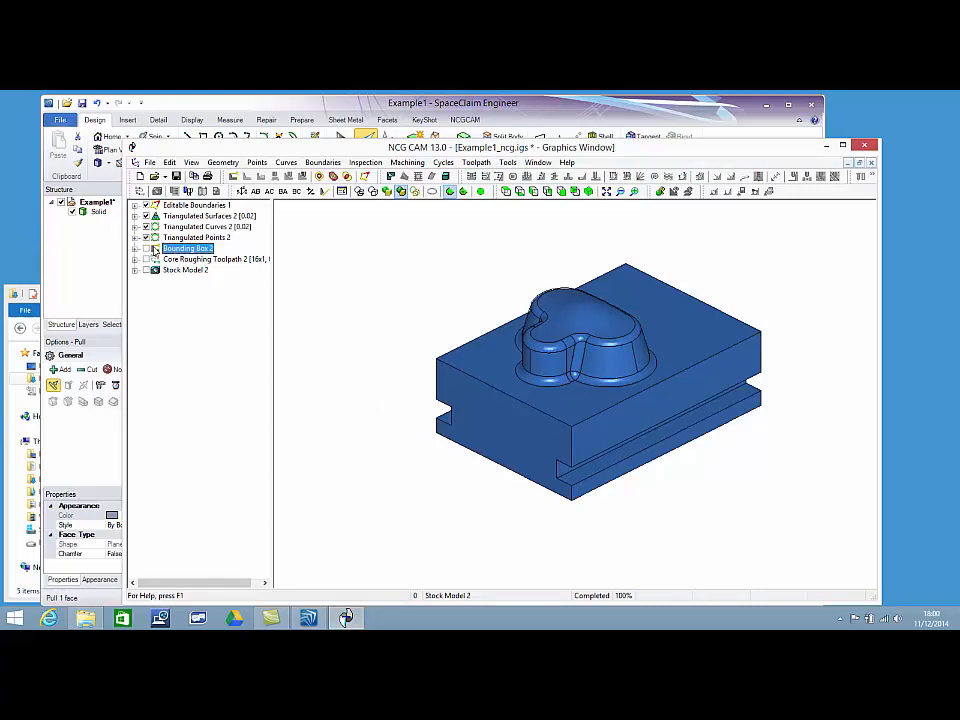
- Check Bounding Box 2 spans 160 mm in X, then show Core Roughing Toolpath 2
right_click(188, 248)
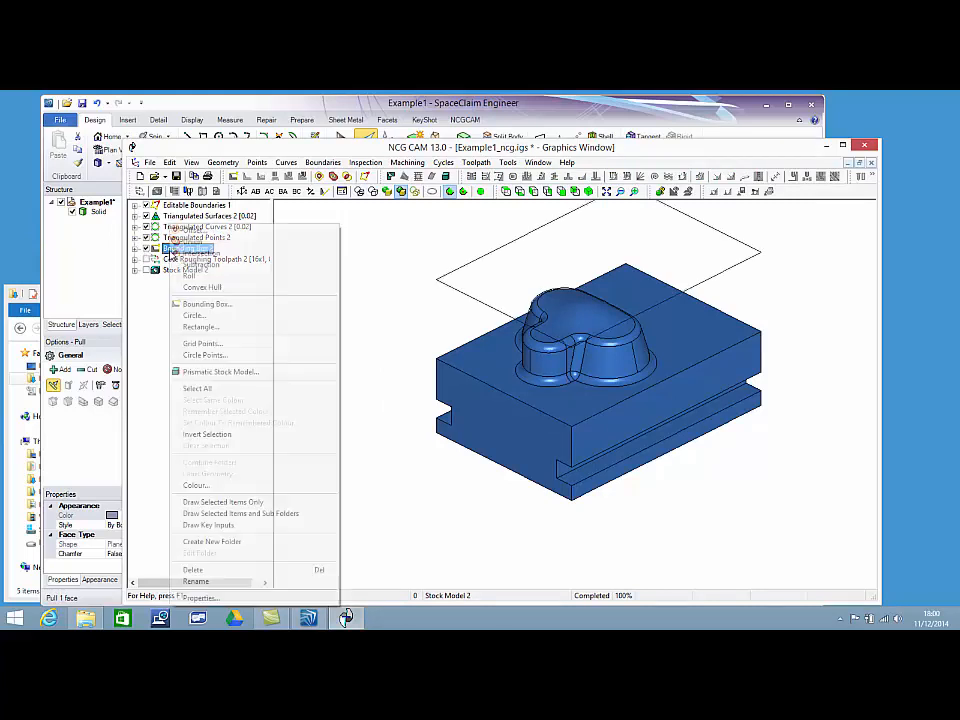
mouse_move(195, 581)
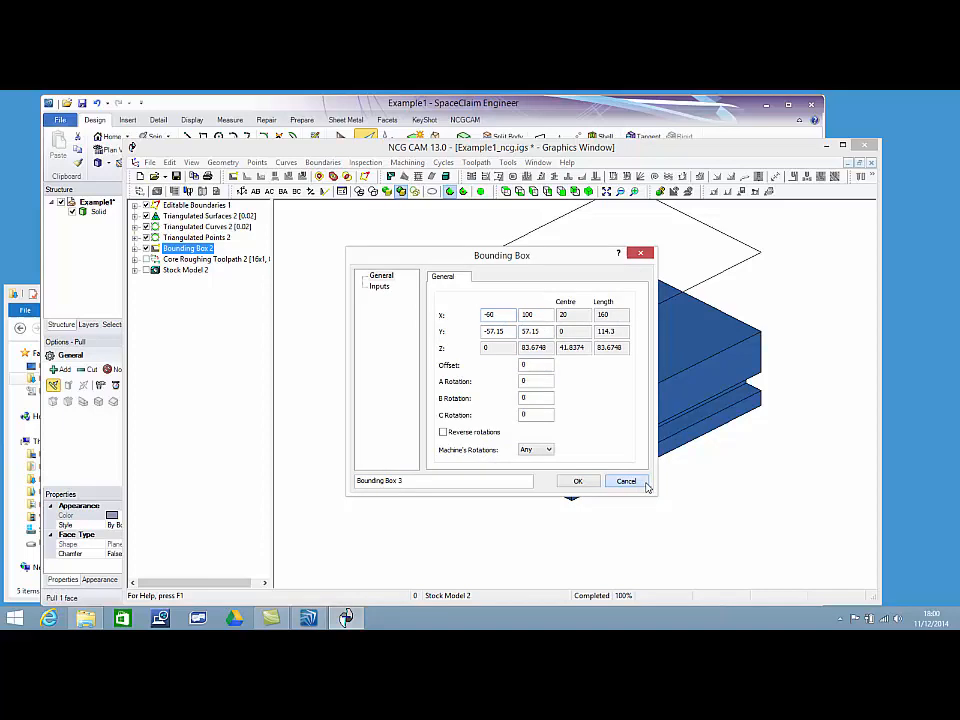
left_click(626, 481)
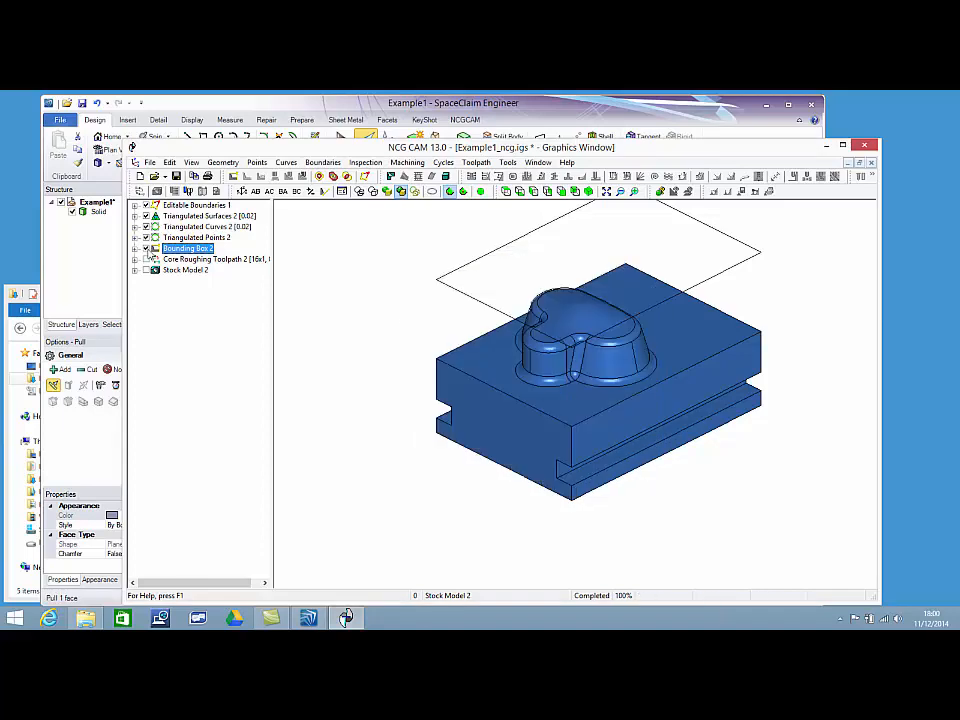
left_click(146, 259)
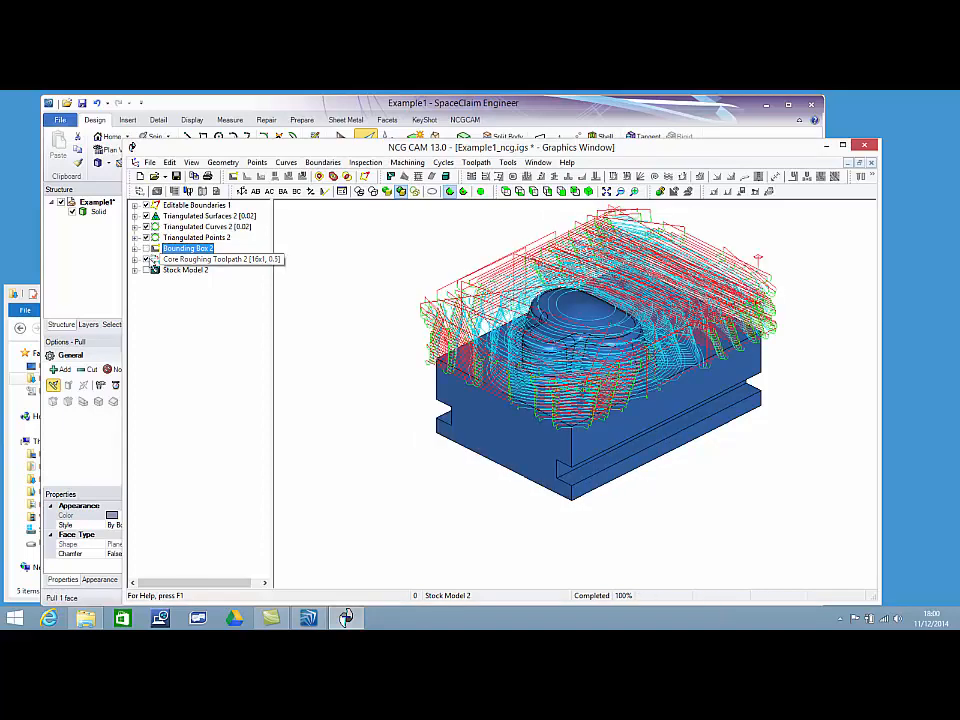
mouse_move(748, 351)
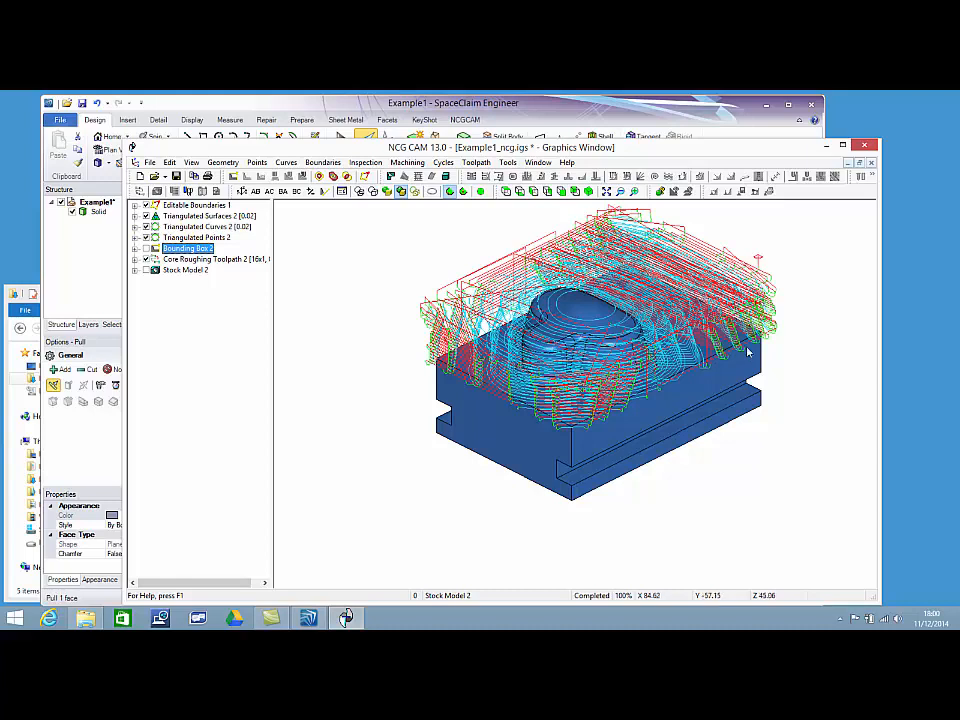